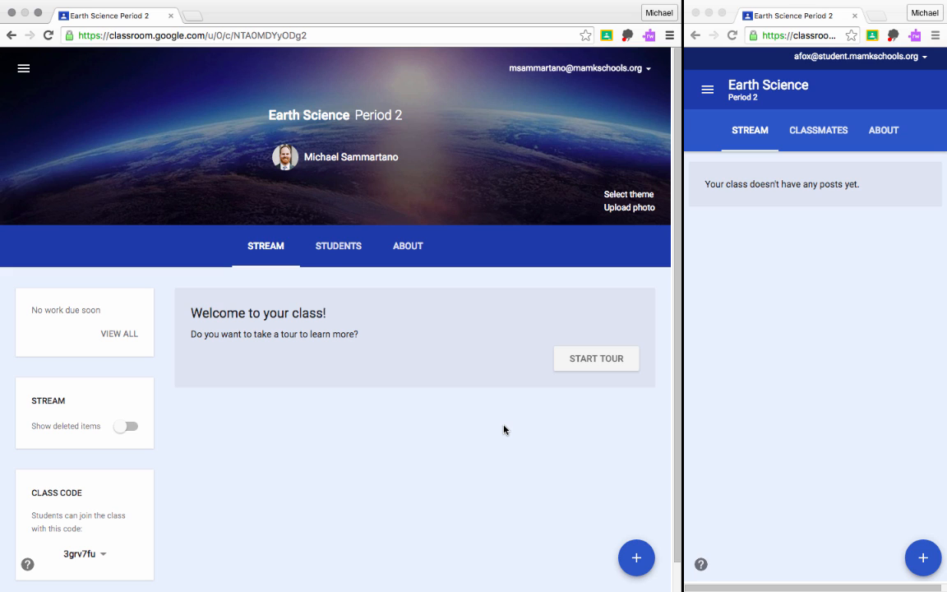
mouse_move(539, 467)
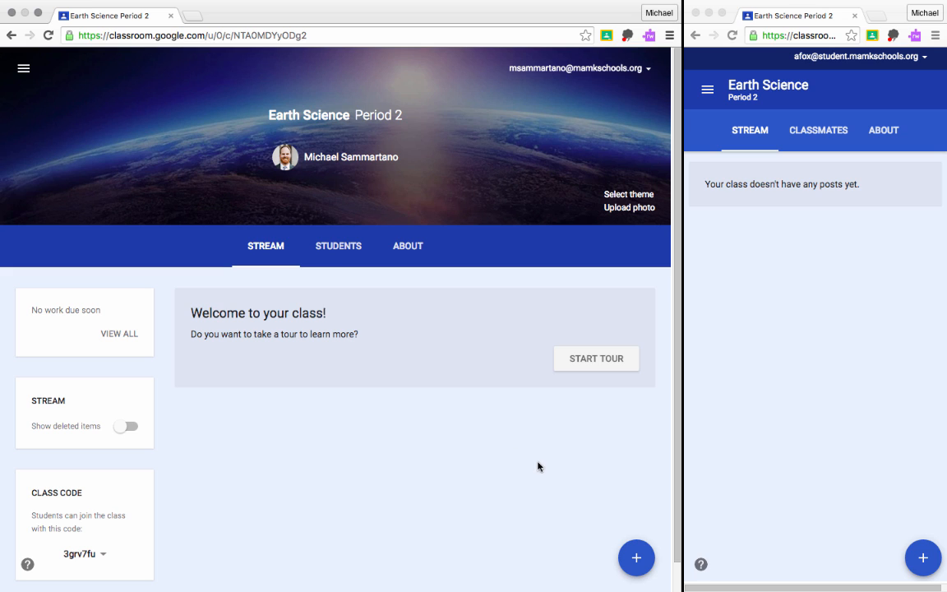
Bring up the create-post options on the Earth Science Period 2 stream
left_click(636, 558)
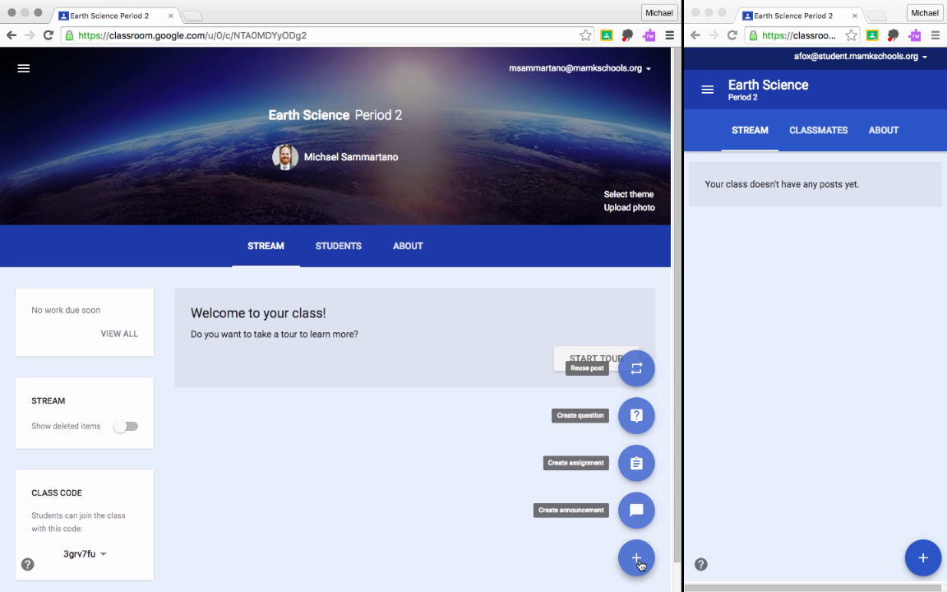
Start a new assignment titled 'Written Reflection'
left_click(638, 463)
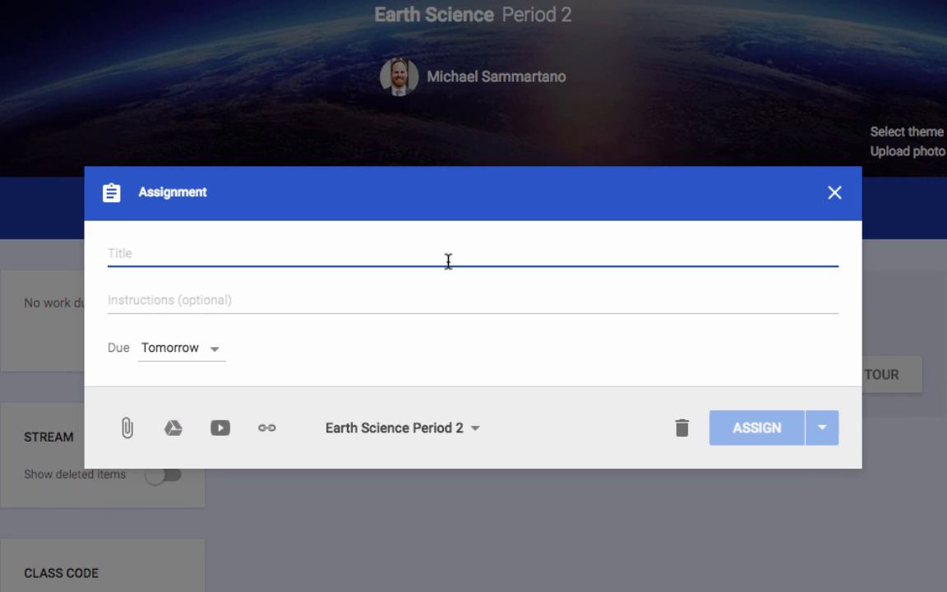
type("Written")
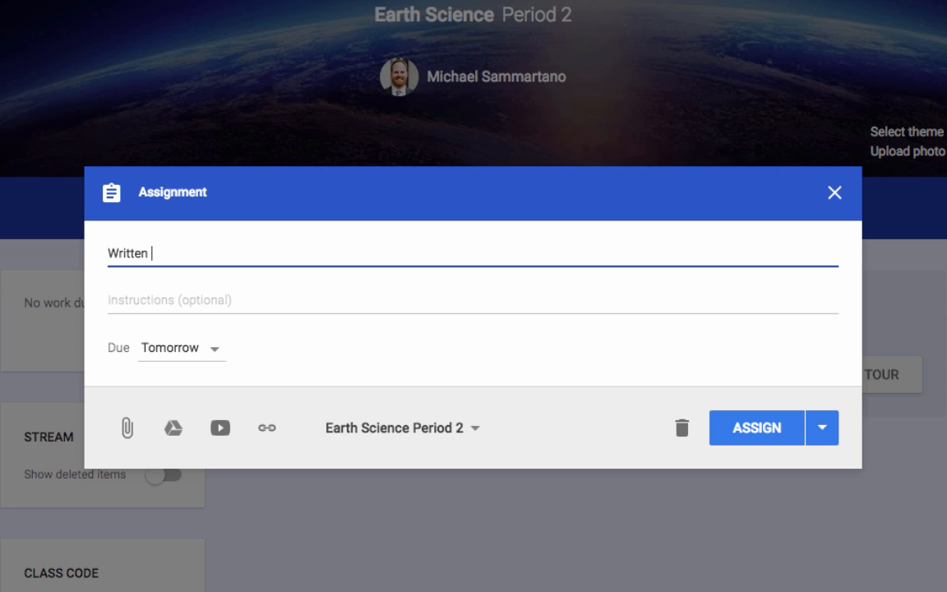
type("Reflection")
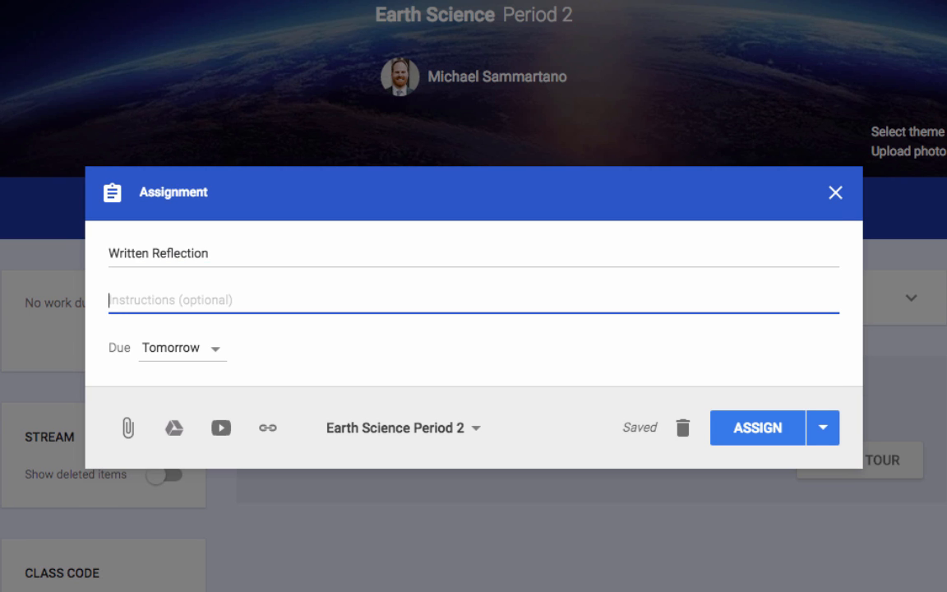
Add instructions 'Please create a new Doc and write a one paragraph reflection on today's lesson.' and assign it, due Tomorrow
type("Please")
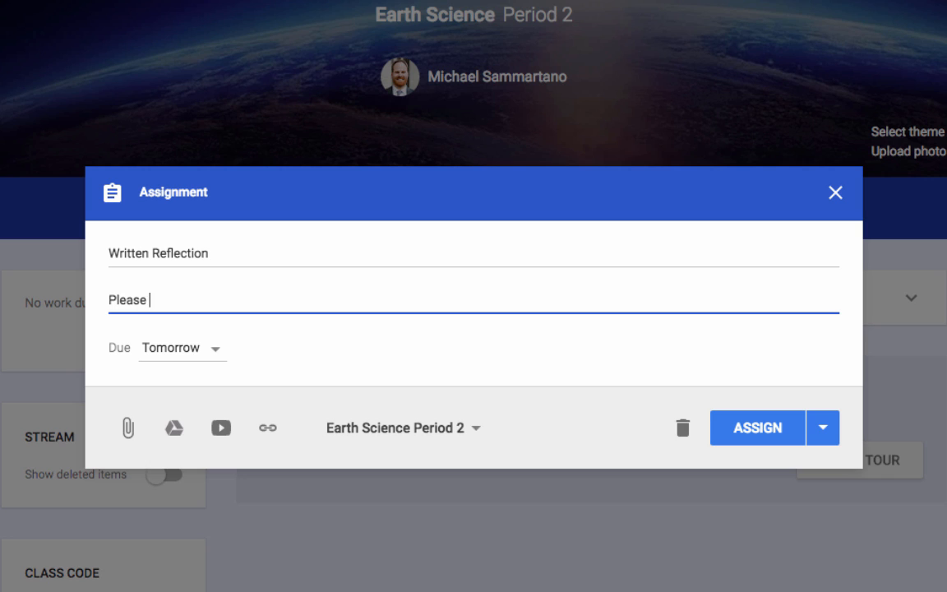
type("create a new")
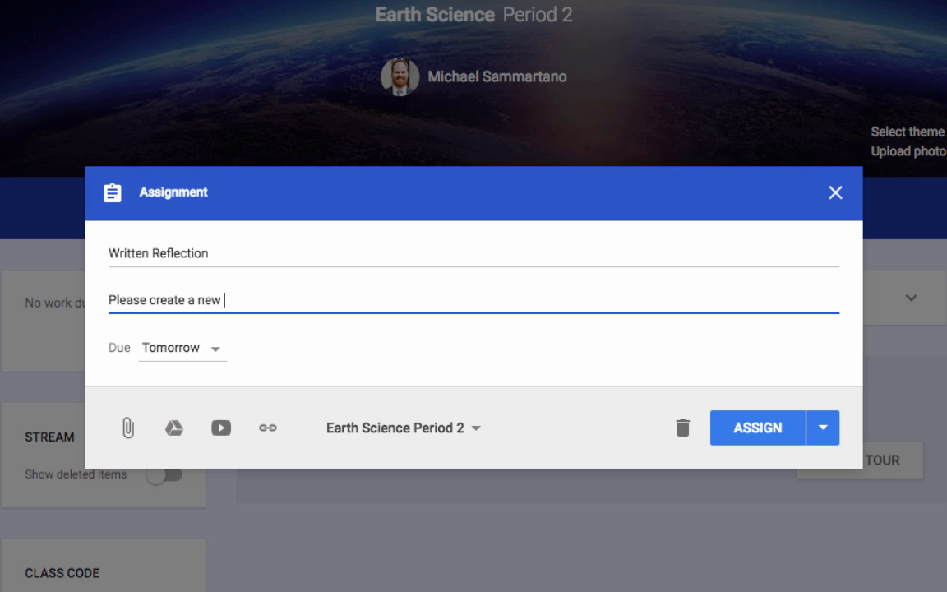
type("Doc and write a")
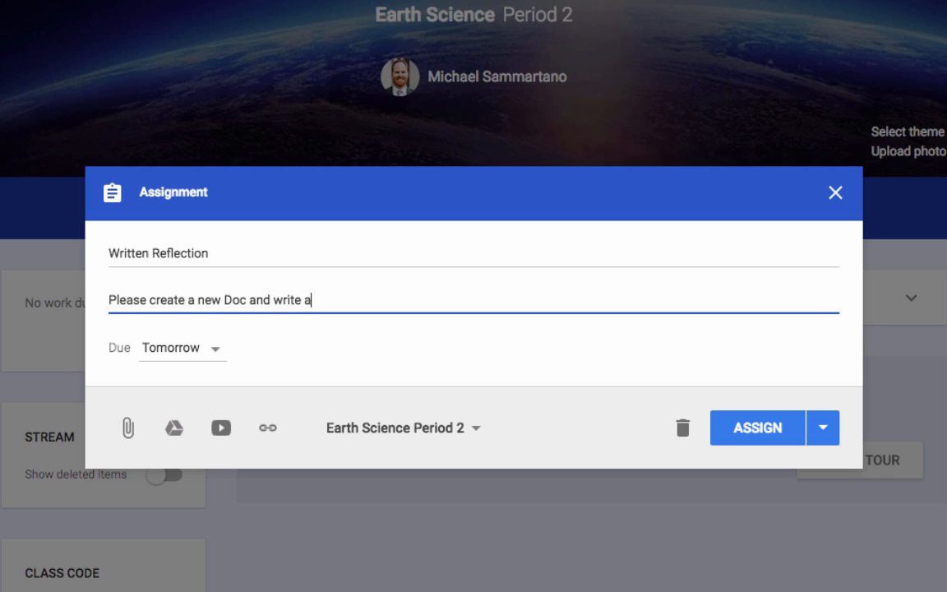
type("one paragraph")
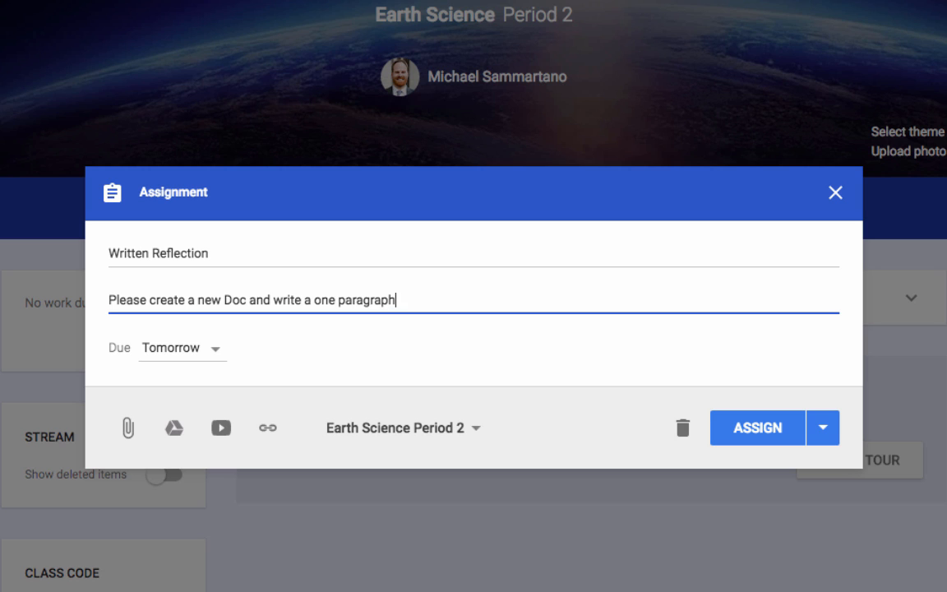
type("reflection on t")
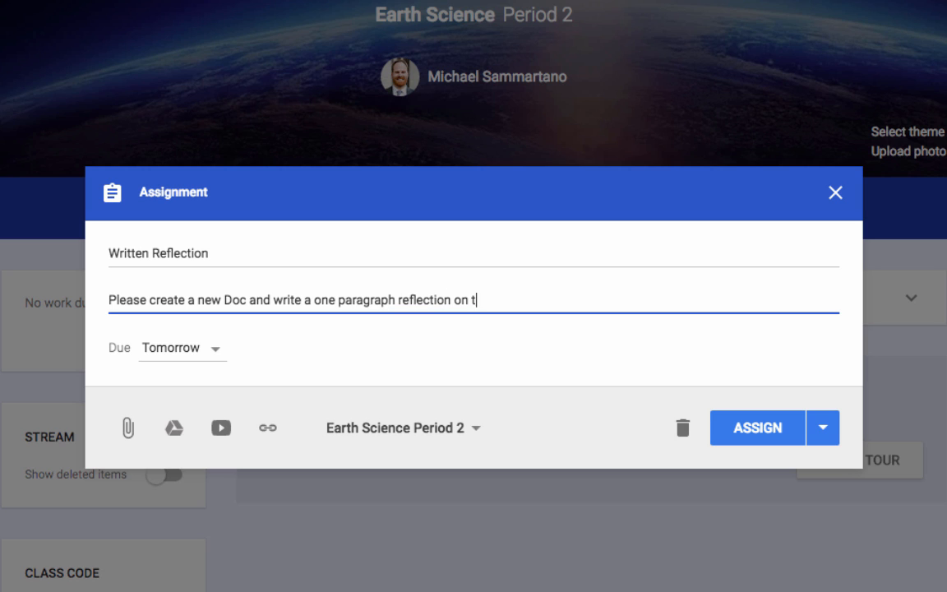
type("oday's")
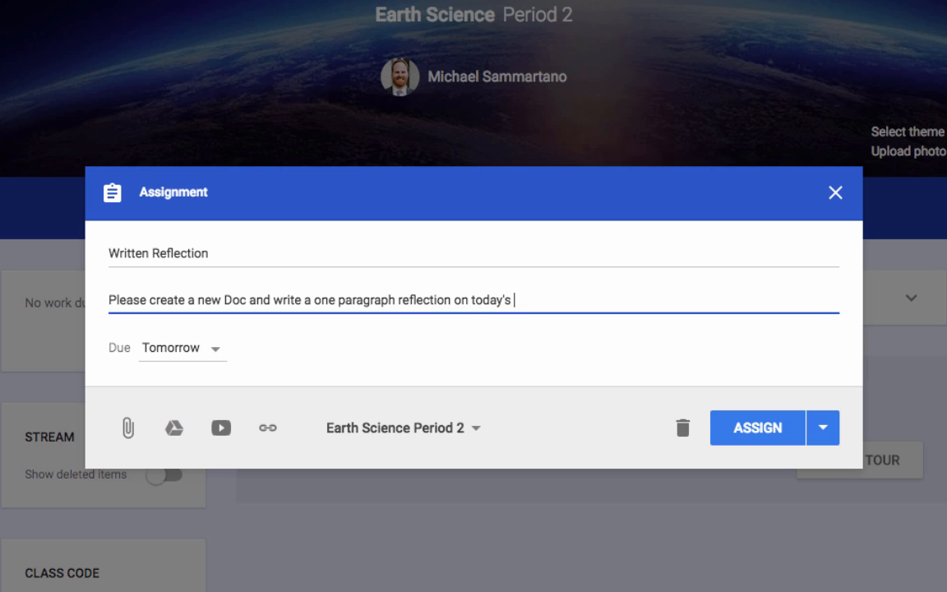
type("lesson.")
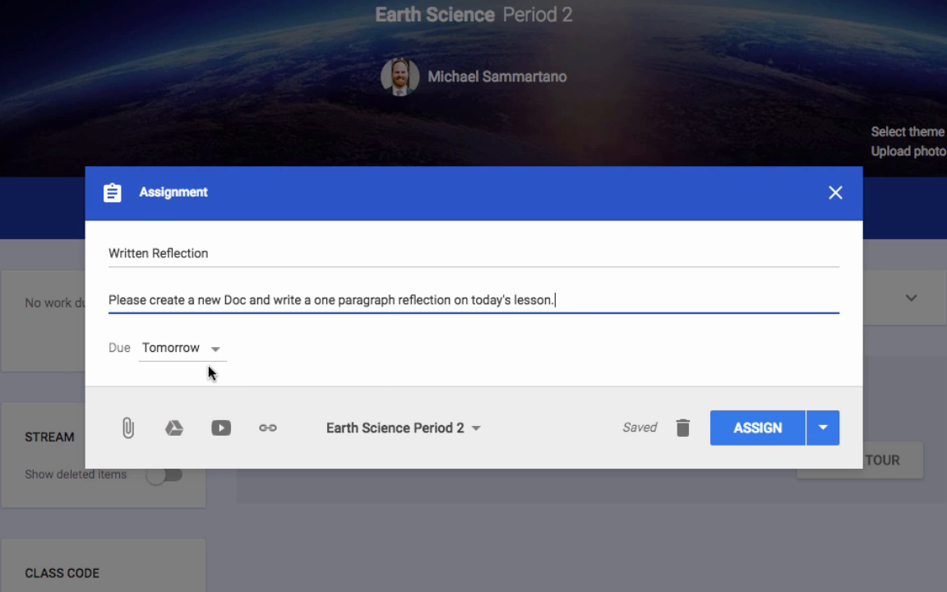
left_click(756, 428)
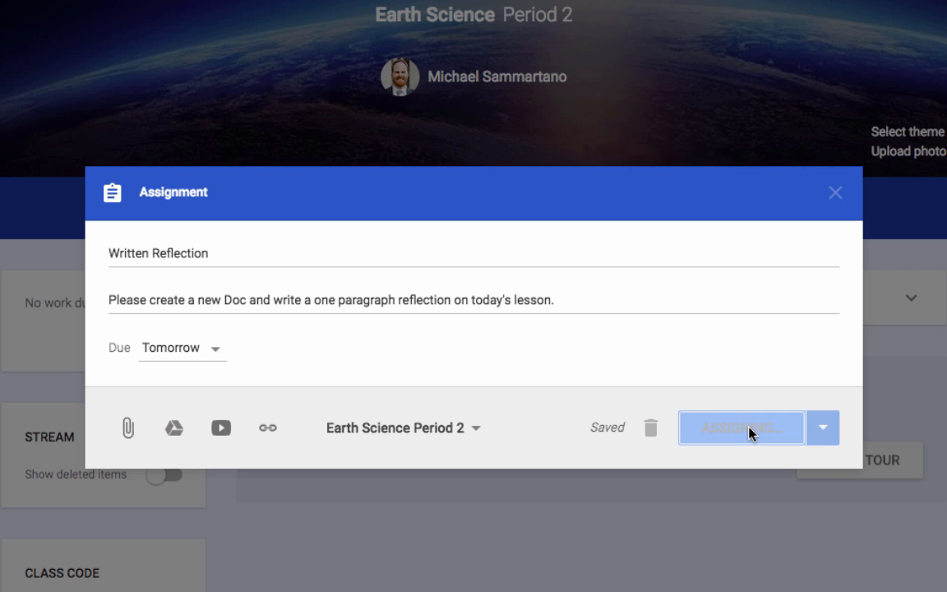
left_click(739, 427)
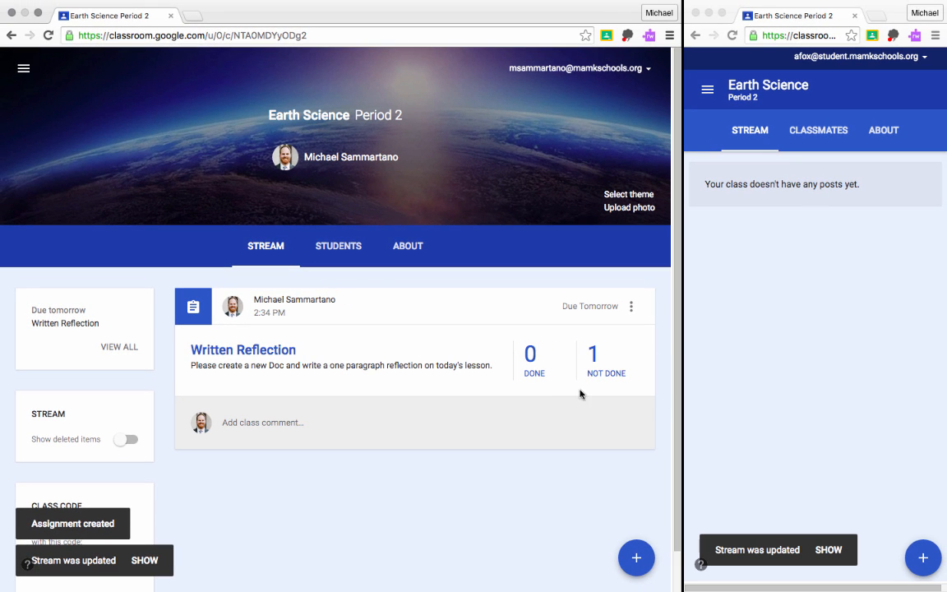
mouse_move(572, 385)
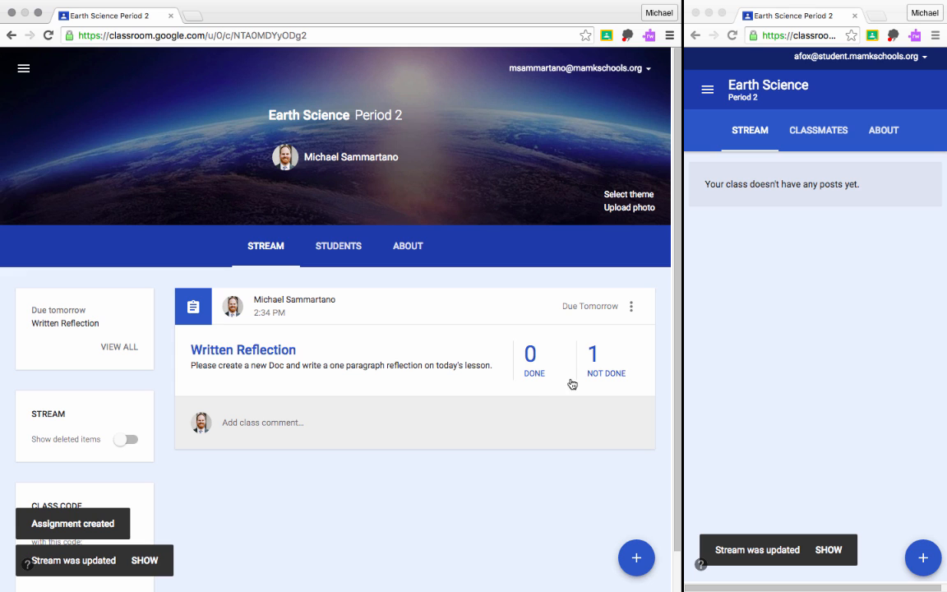
mouse_move(598, 373)
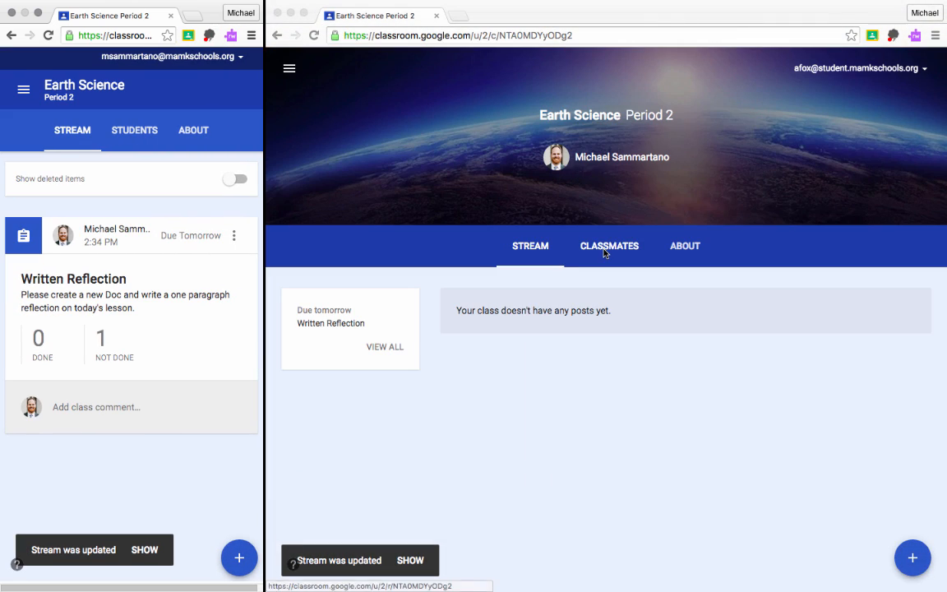
mouse_move(745, 227)
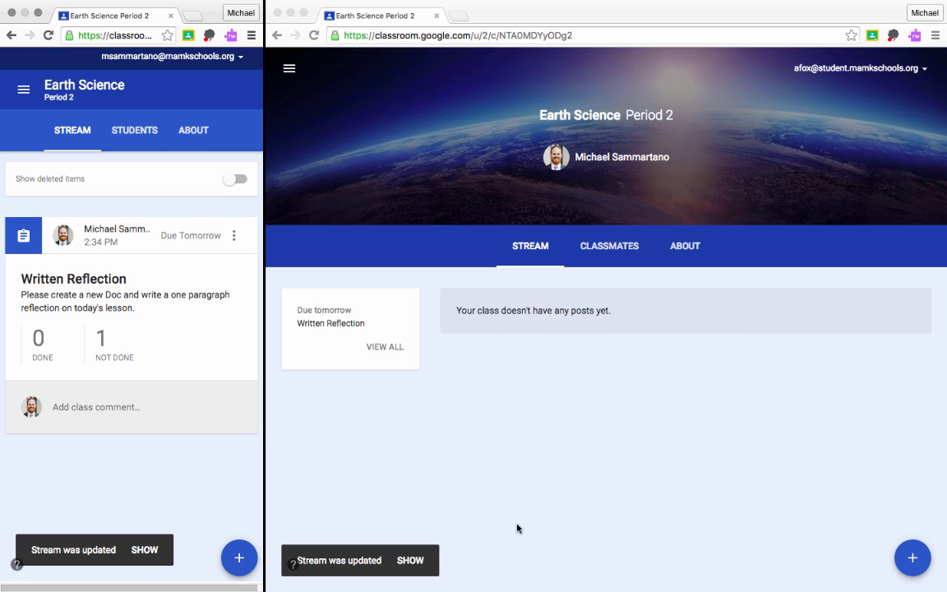
mouse_move(372, 576)
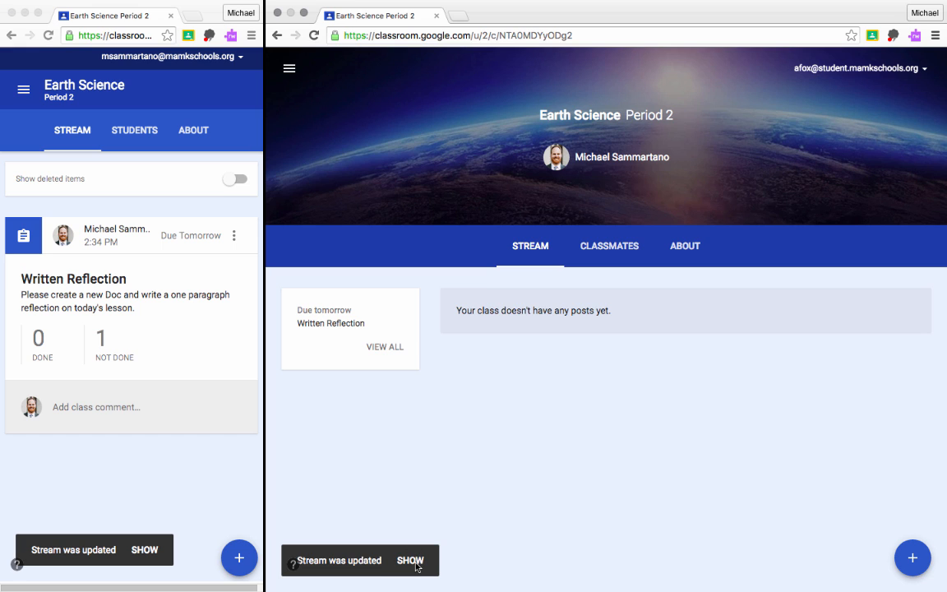
Refresh the student's stream so the Written Reflection assignment appears
left_click(411, 559)
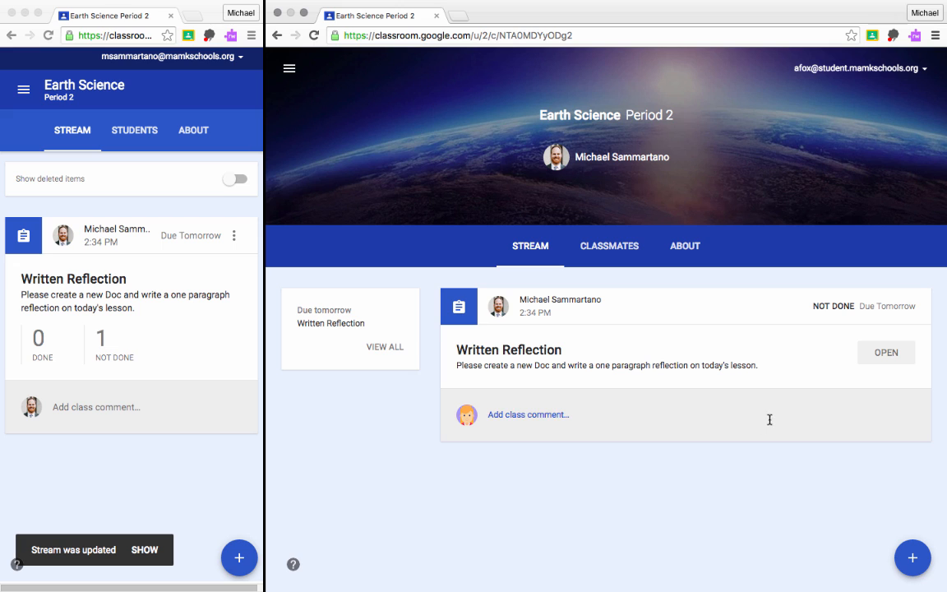
From the assignment's Your work panel, create a new Google Doc attached to the student's work
left_click(884, 352)
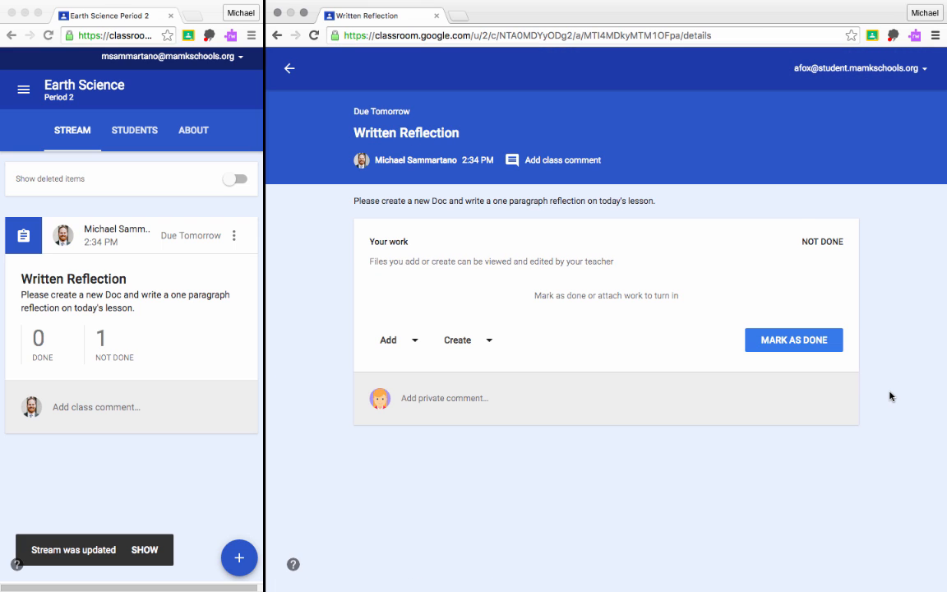
double_click(529, 201)
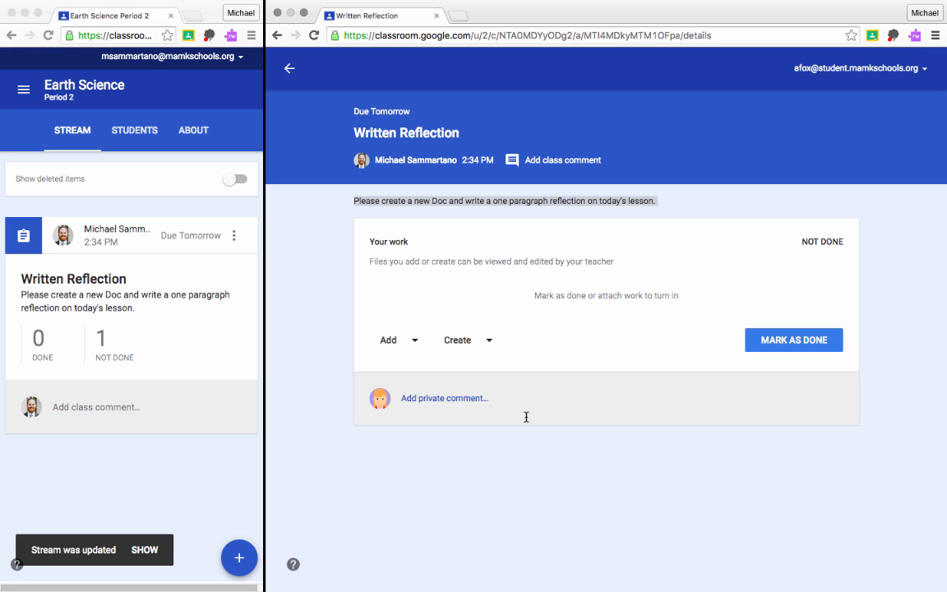
mouse_move(526, 457)
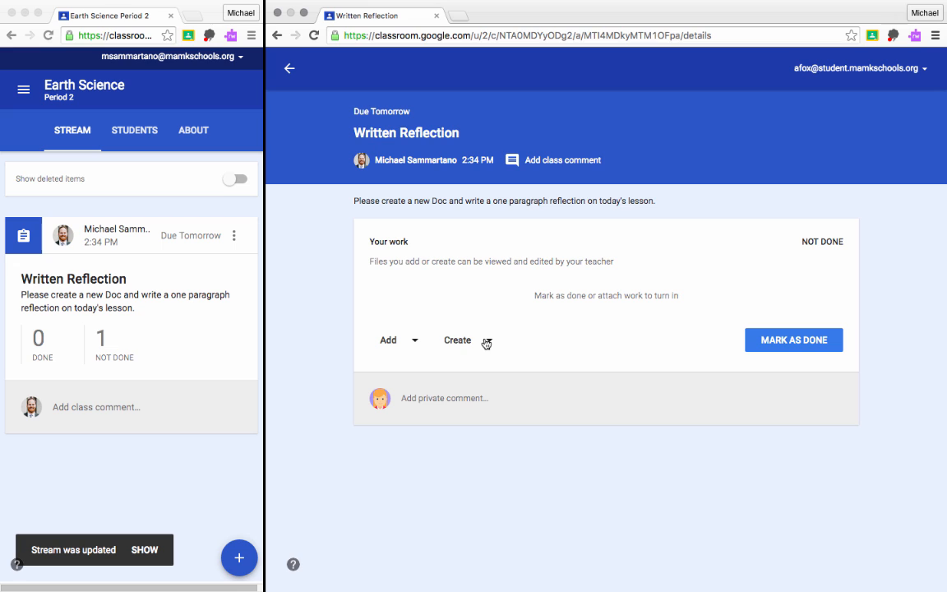
left_click(457, 338)
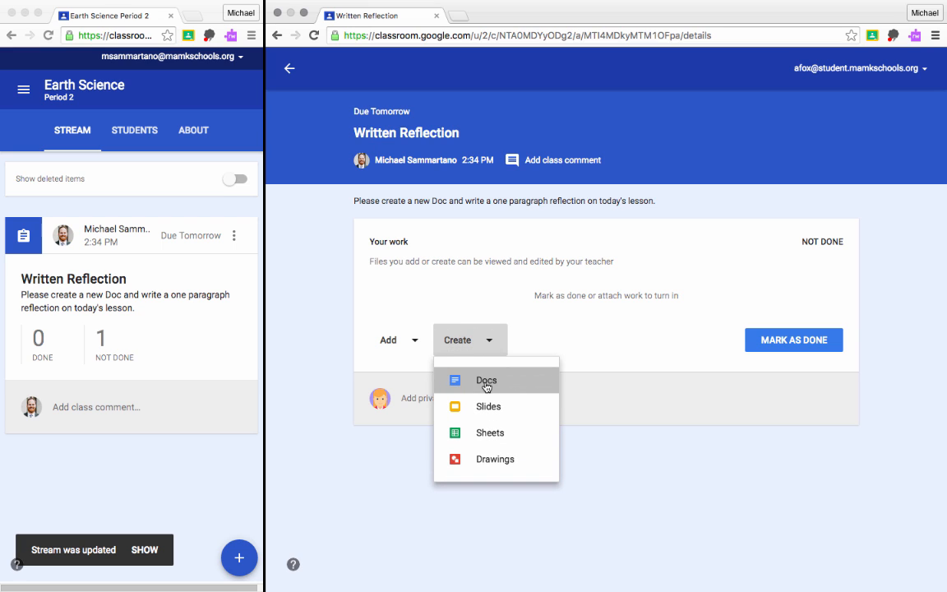
left_click(487, 380)
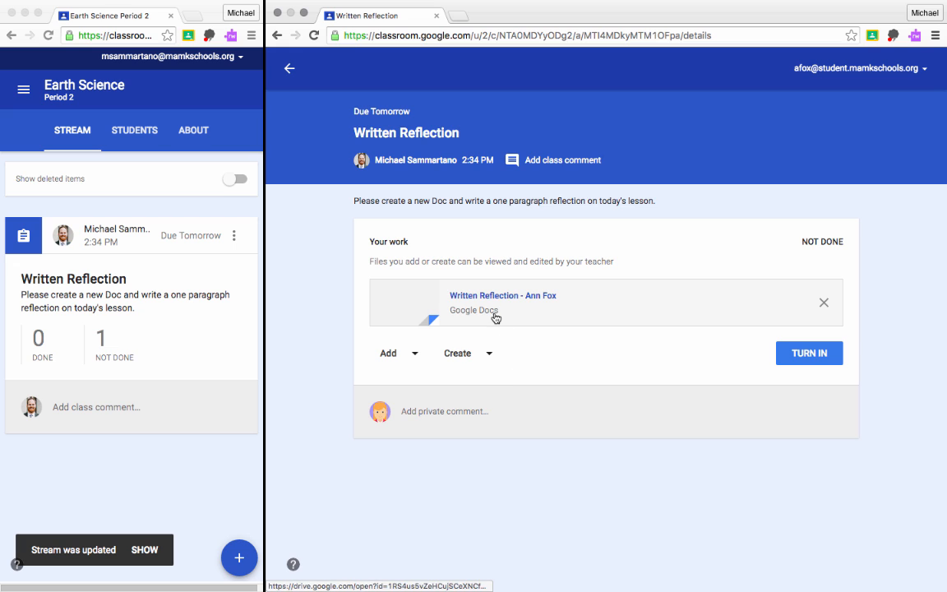
left_click(503, 296)
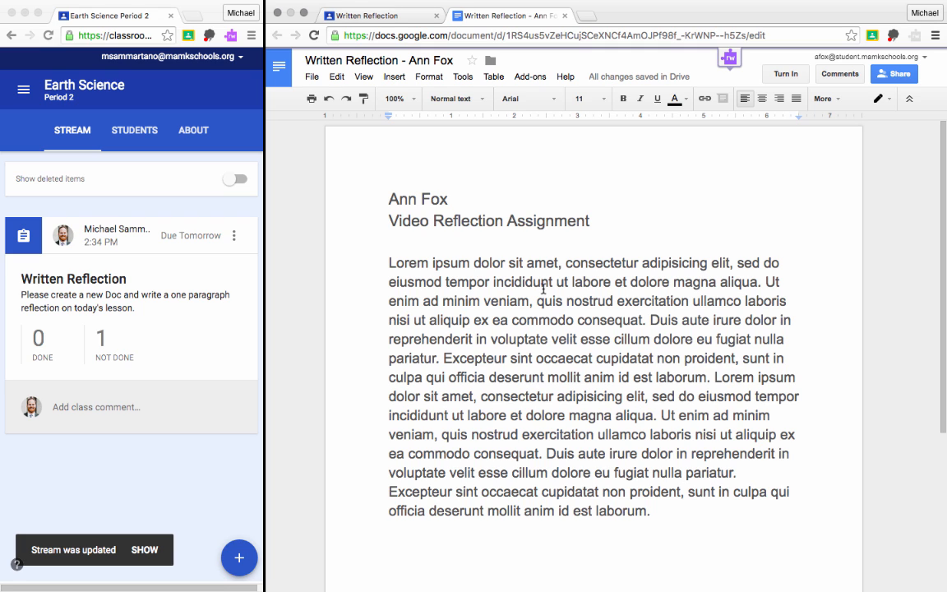
mouse_move(394, 256)
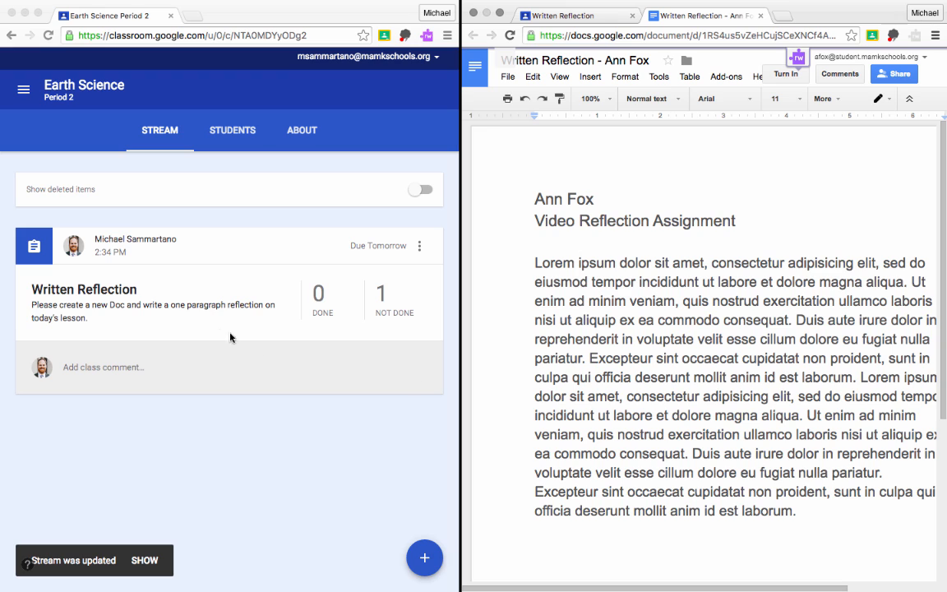
mouse_move(120, 298)
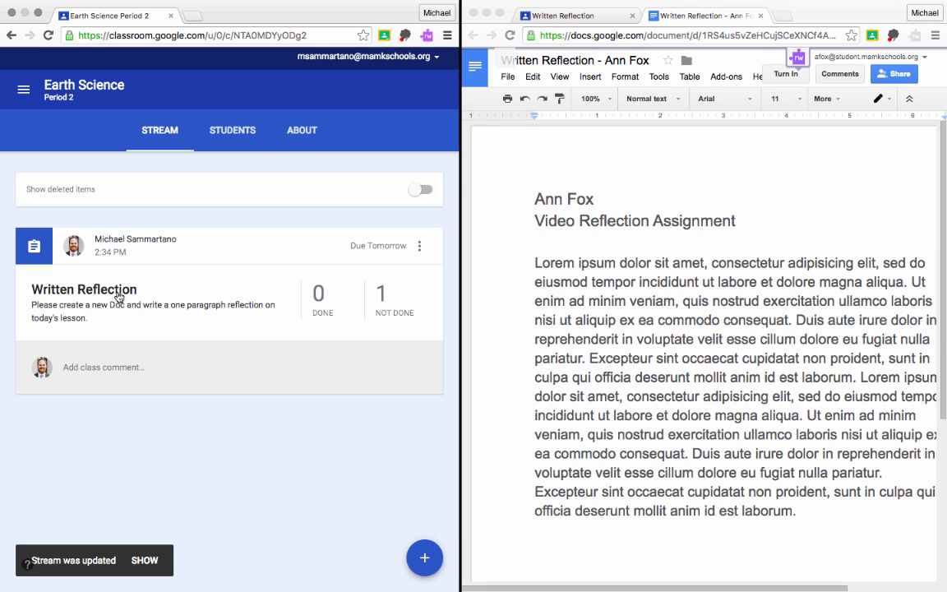
left_click(84, 289)
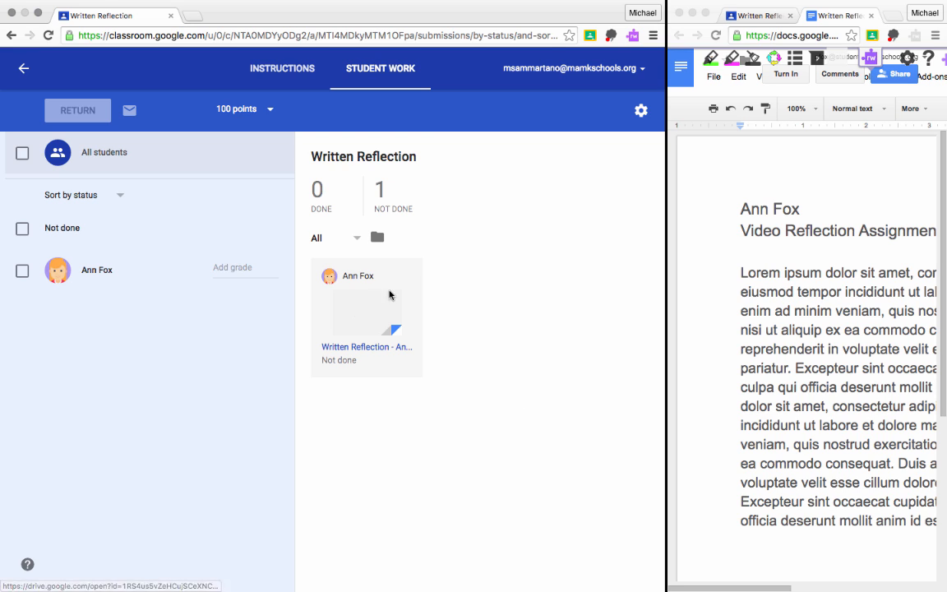
mouse_move(435, 302)
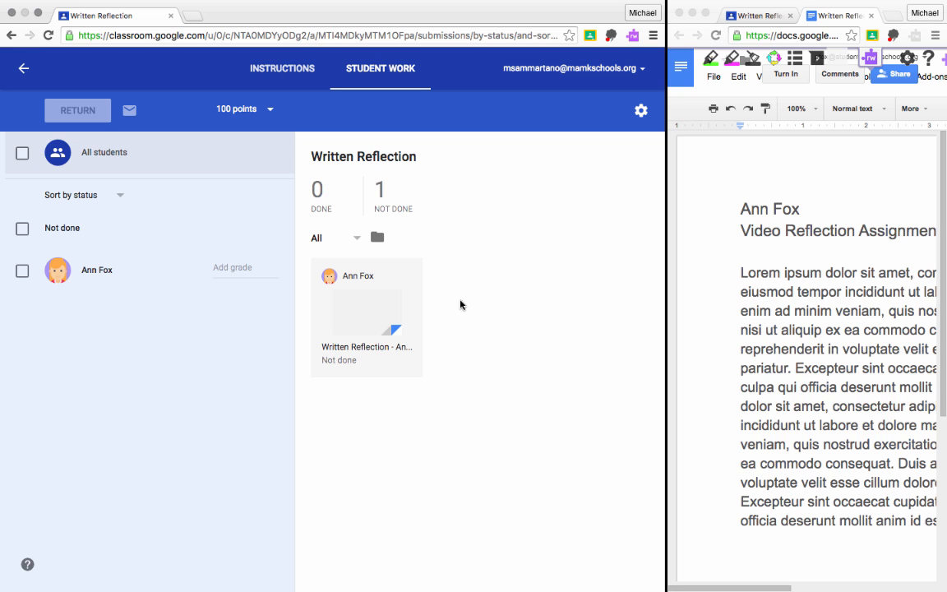
mouse_move(385, 312)
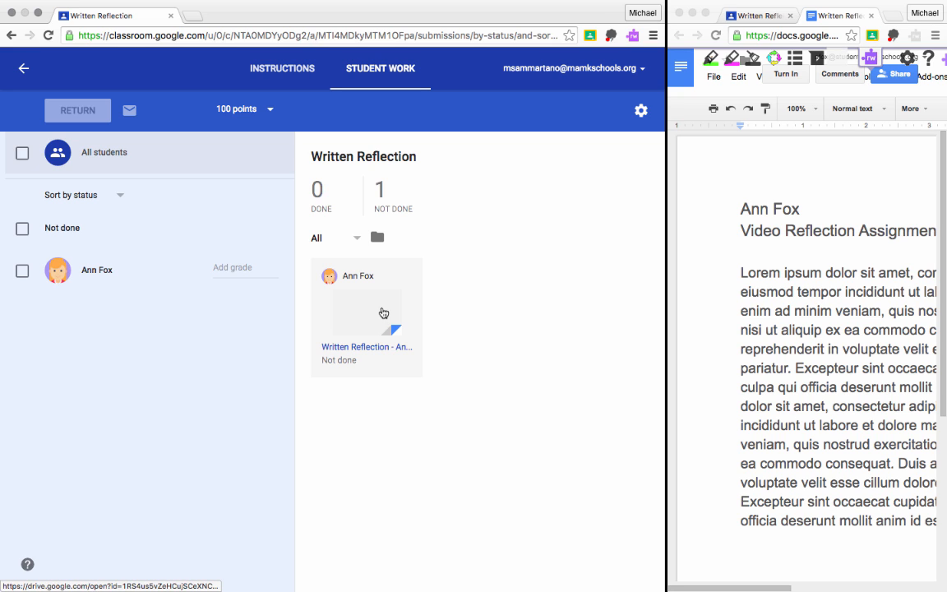
left_click(365, 315)
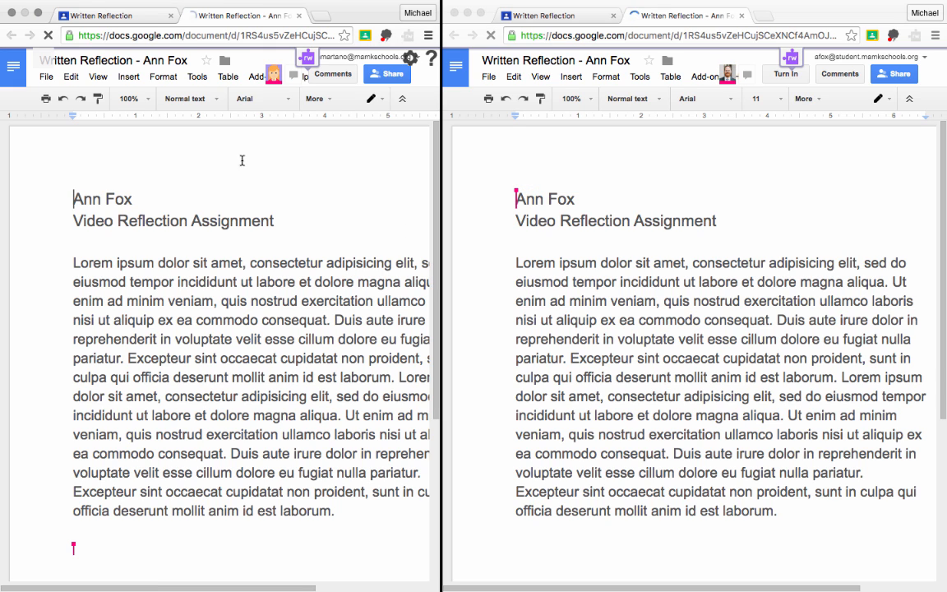
mouse_move(273, 74)
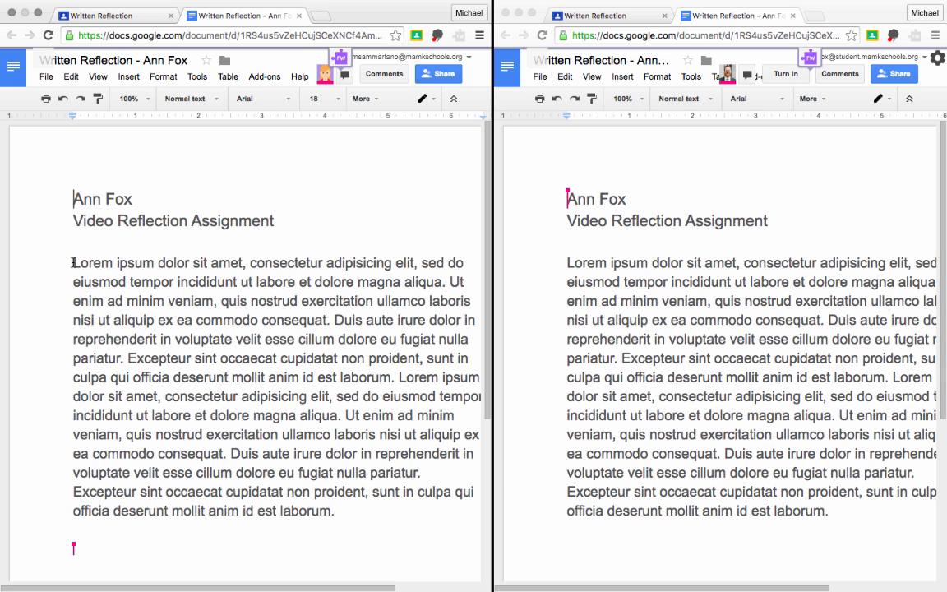
Select the words 'Lorem ipsum' in the teacher's copy of the Doc
double_click(87, 263)
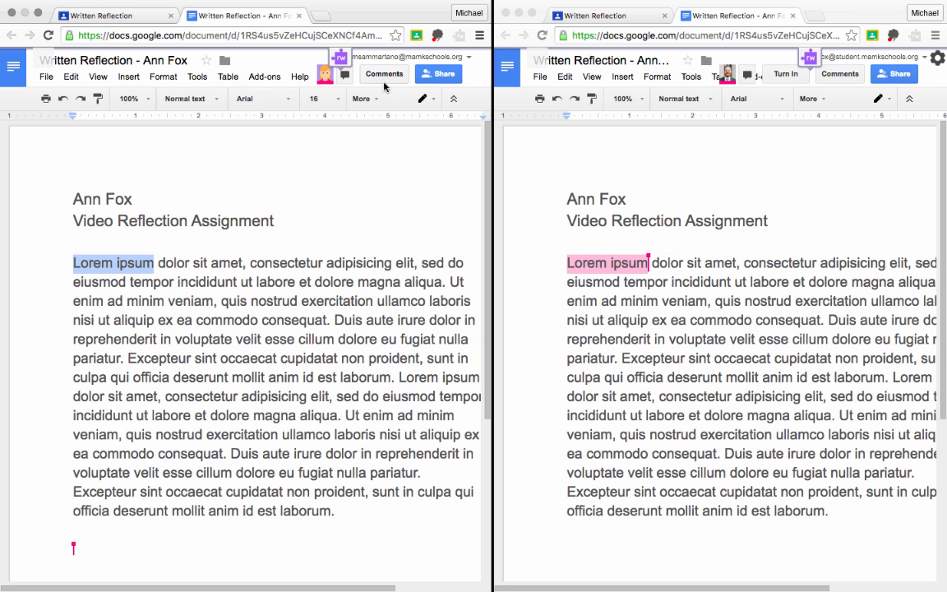
Post a 'Good Work!' comment on the selected words 'Lorem ipsum'
left_click(385, 72)
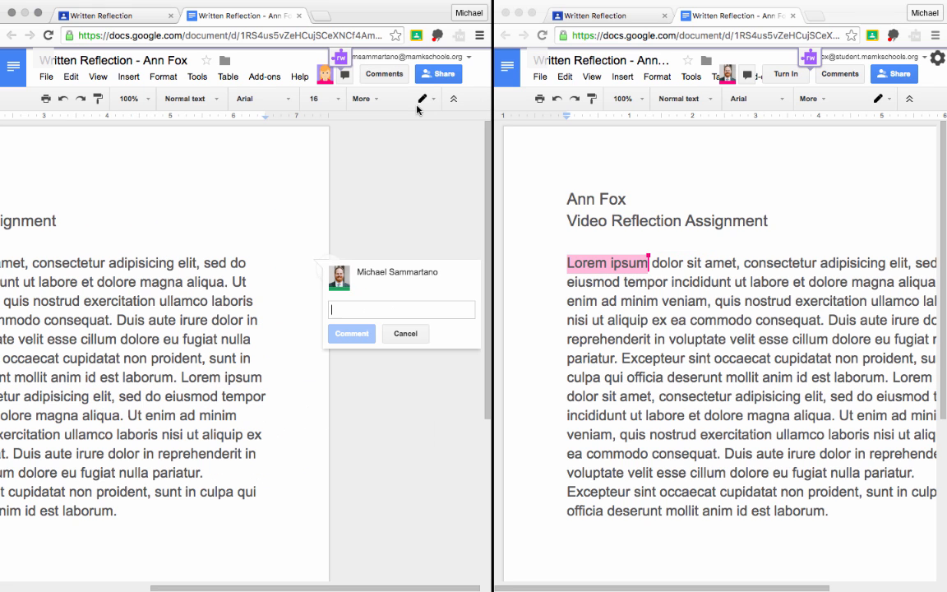
type("Good Work!")
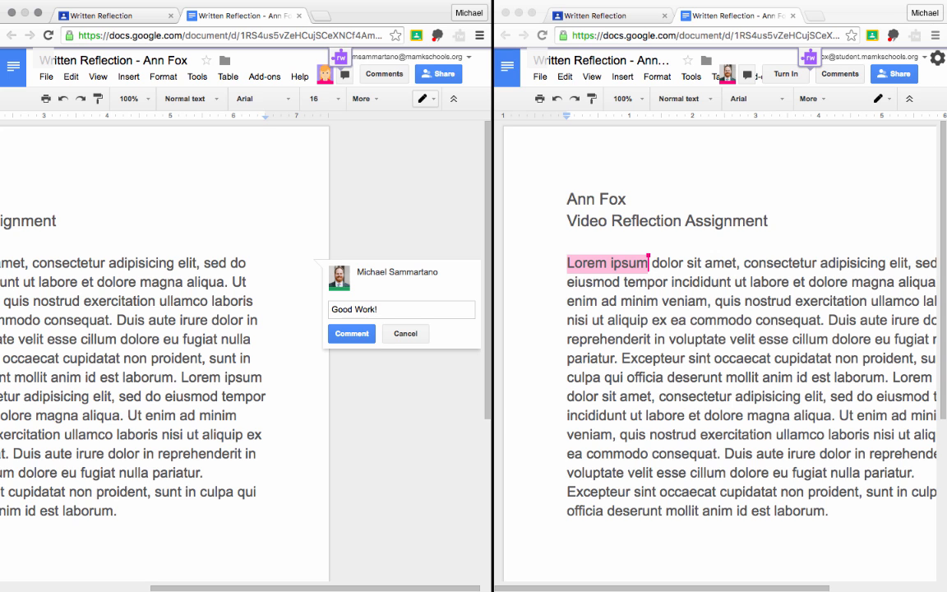
left_click(351, 332)
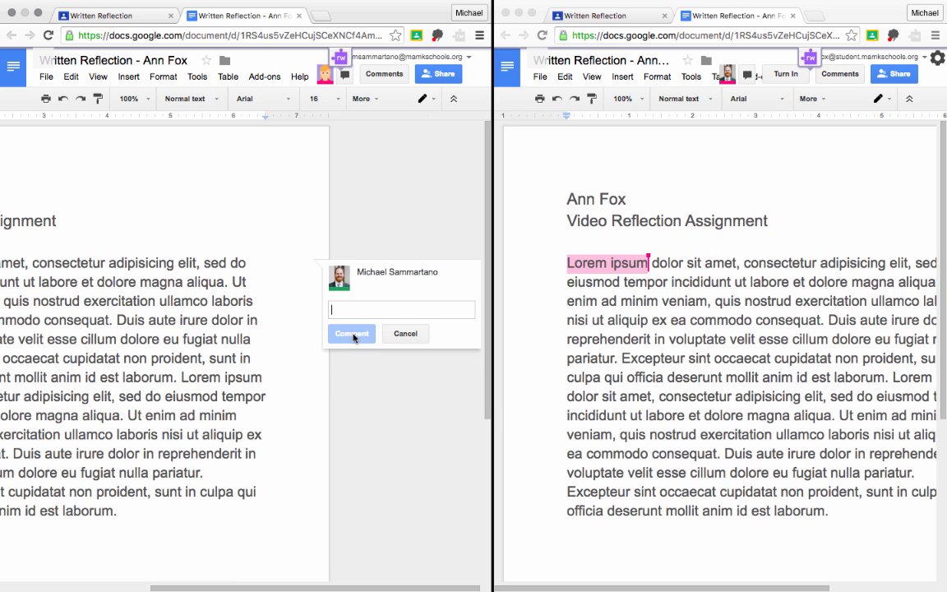
left_click(352, 332)
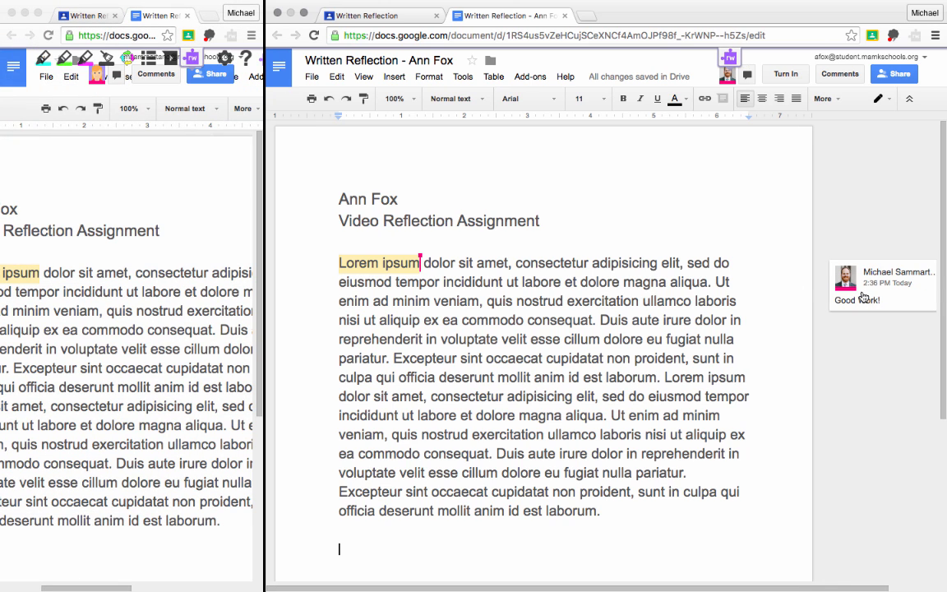
mouse_move(894, 297)
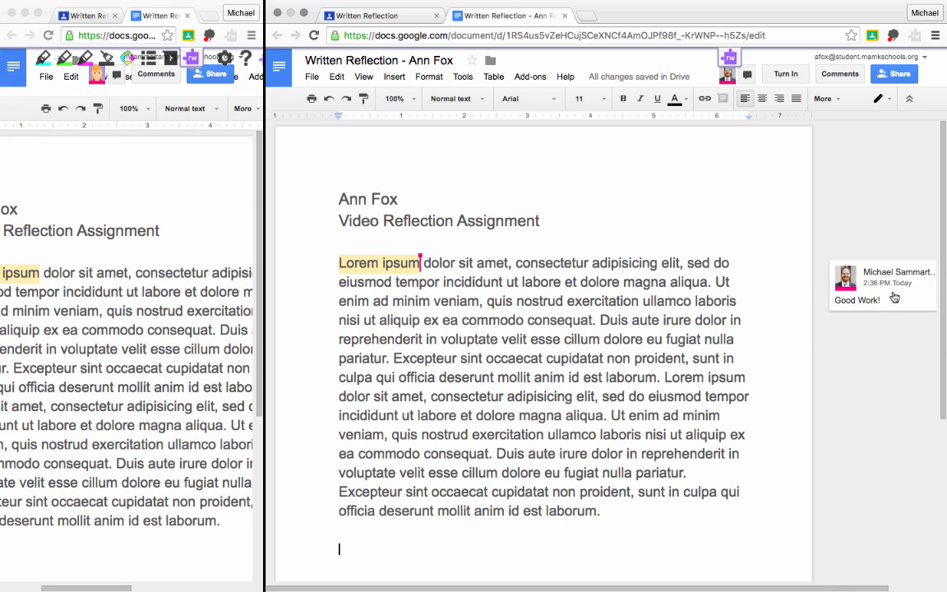
Reply 'Thanks!' to the teacher's Good Work! comment from the student's Doc
type("T")
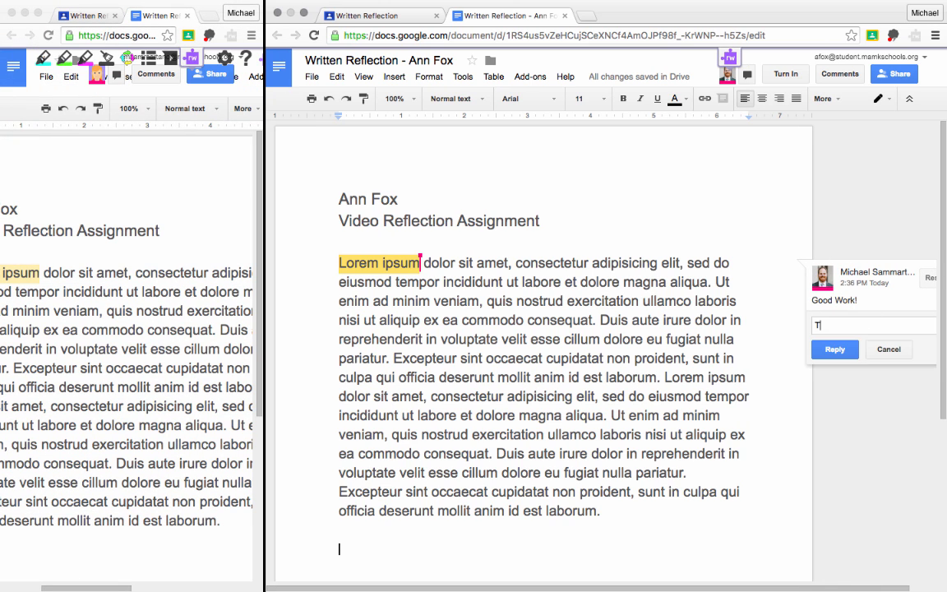
type("hanks!")
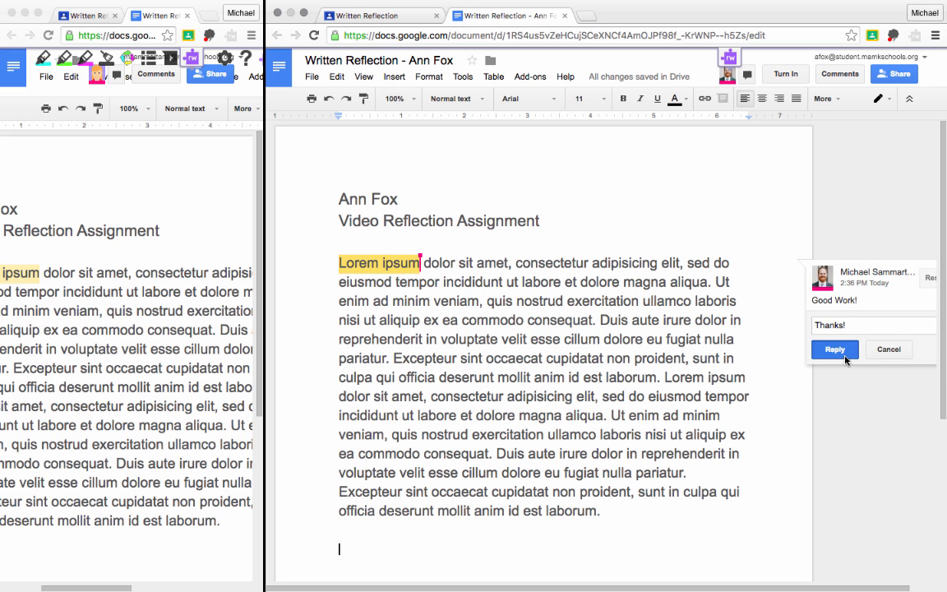
left_click(835, 349)
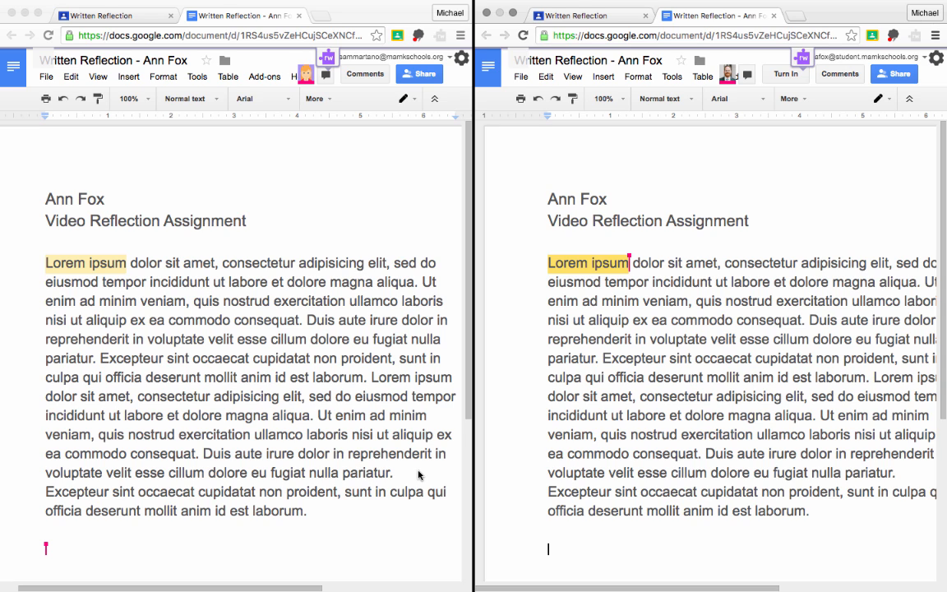
mouse_move(432, 451)
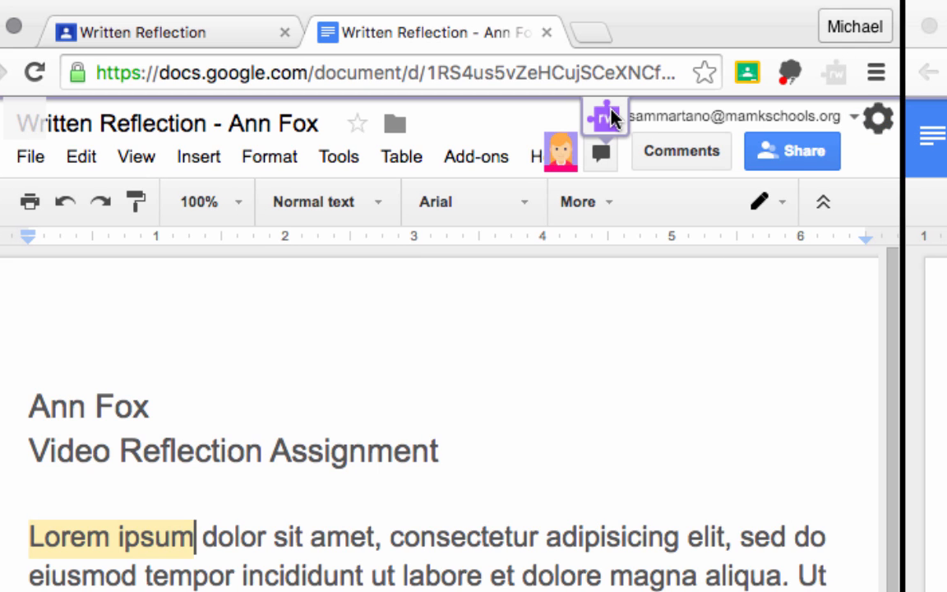
Record a short Read&Write voice note about a sentence of the student's reflection
left_click(605, 118)
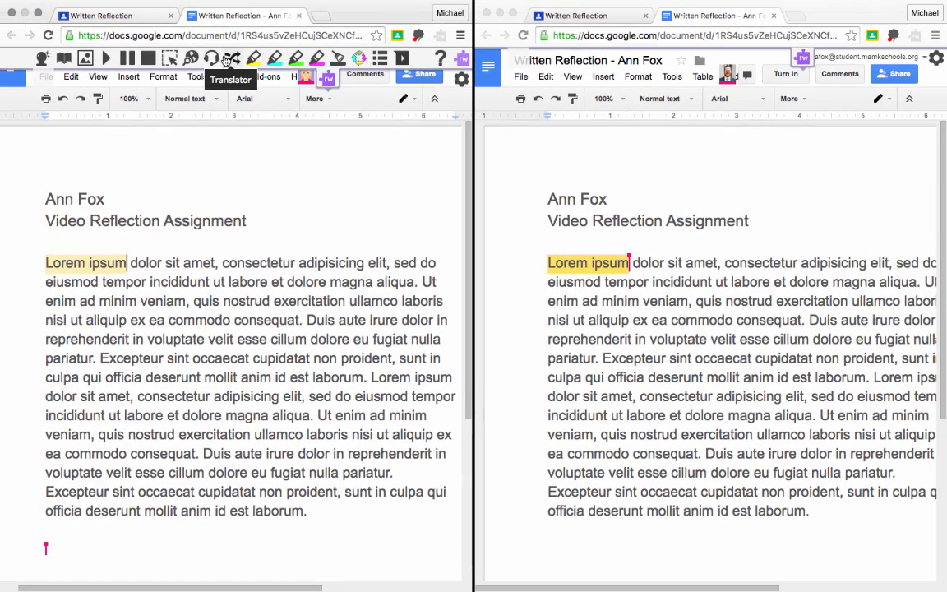
mouse_move(401, 57)
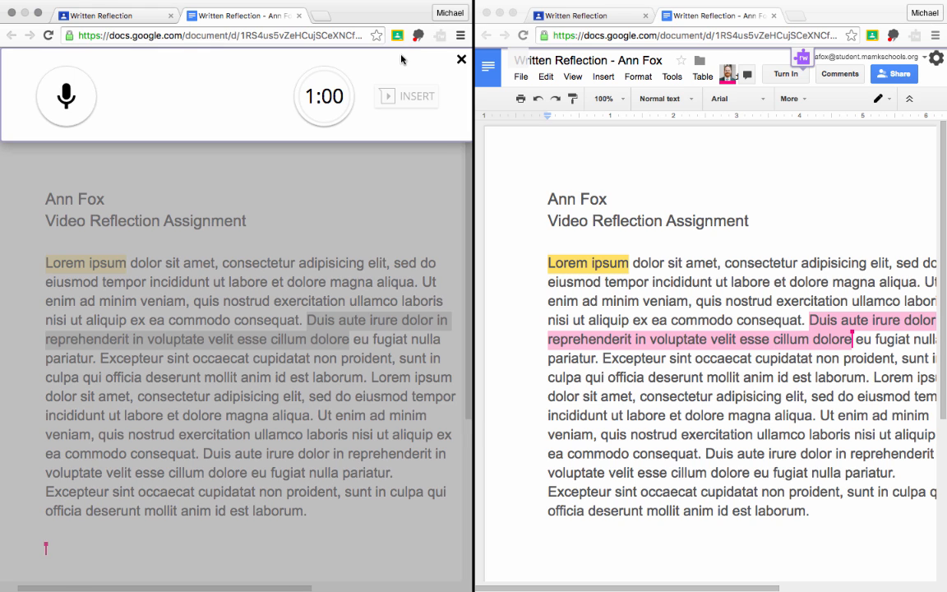
mouse_move(253, 63)
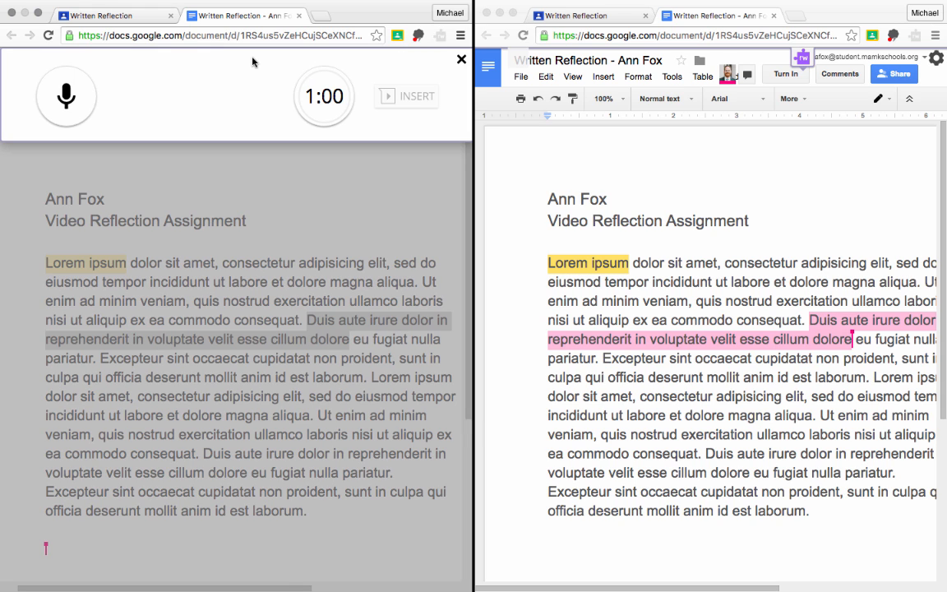
mouse_move(82, 106)
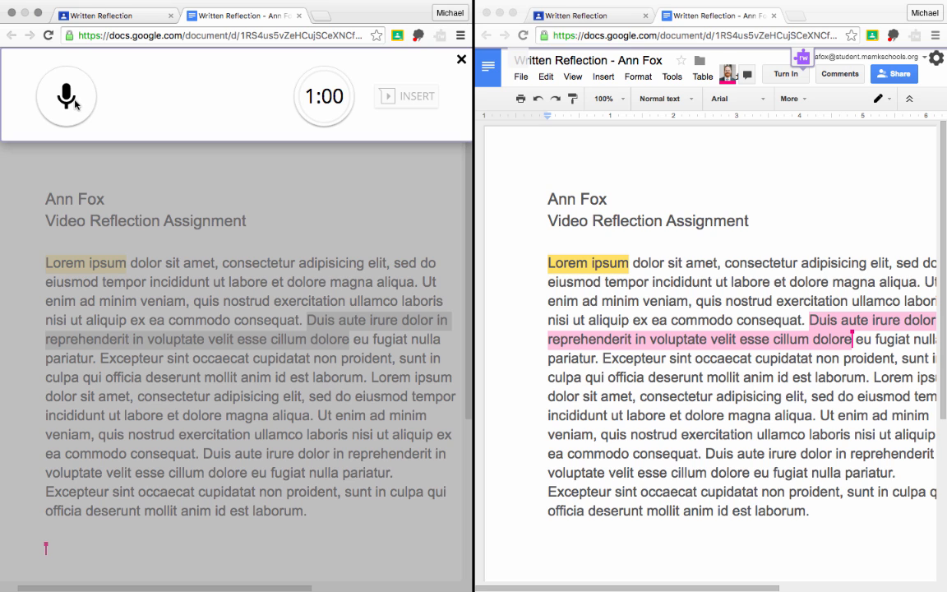
left_click(65, 95)
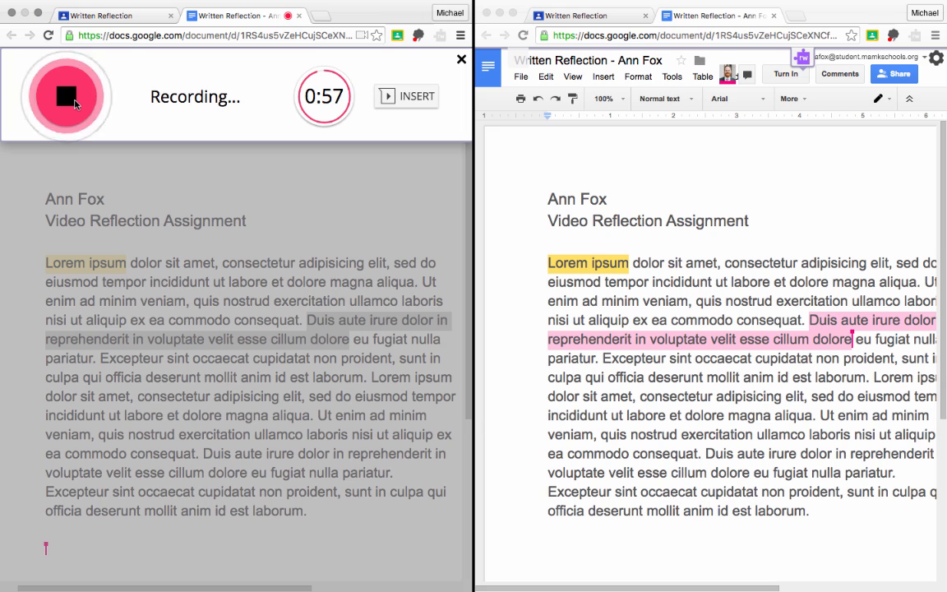
left_click(66, 95)
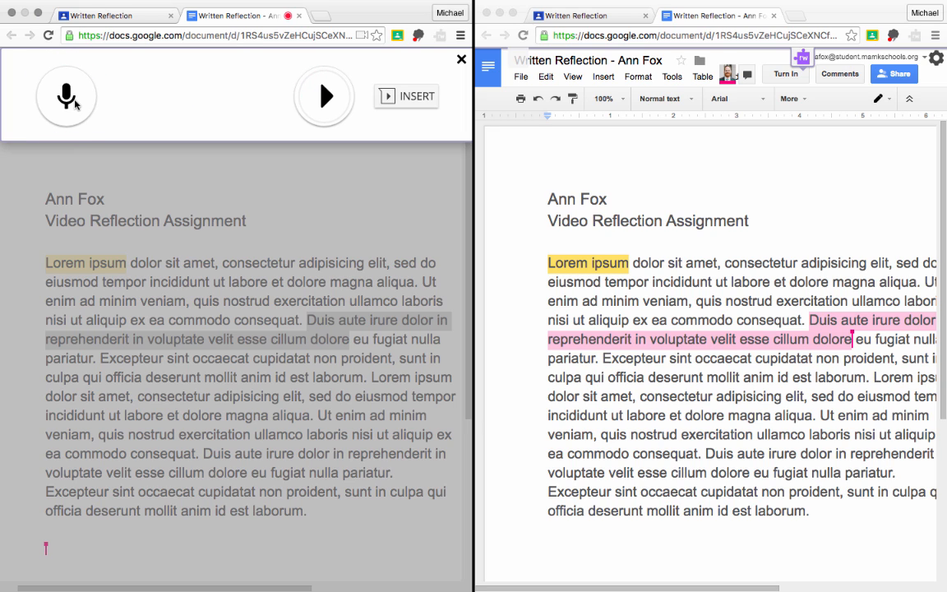
mouse_move(167, 97)
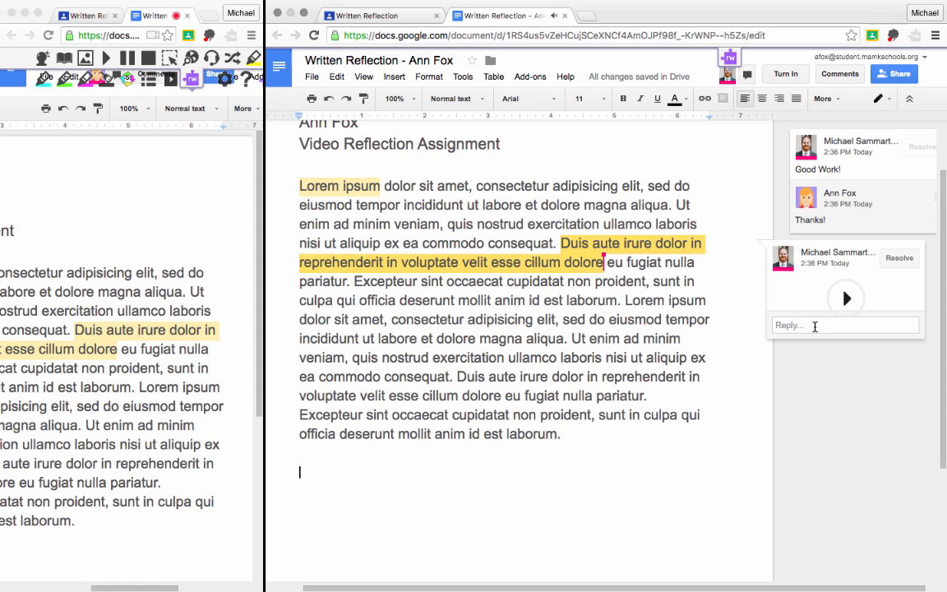
Reply 'Thanks' under the Texthelp voice comment on the passage
left_click(845, 298)
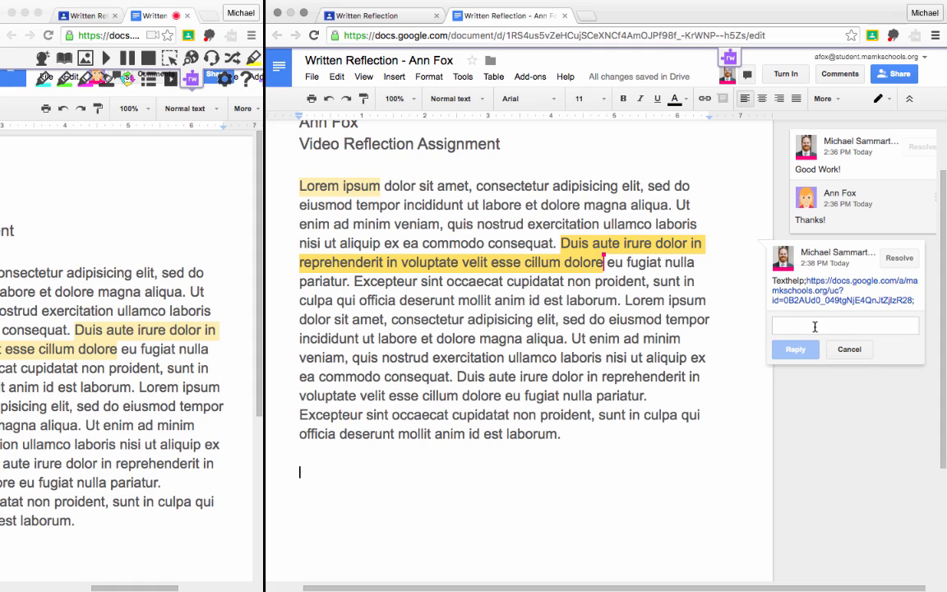
type("Thanks")
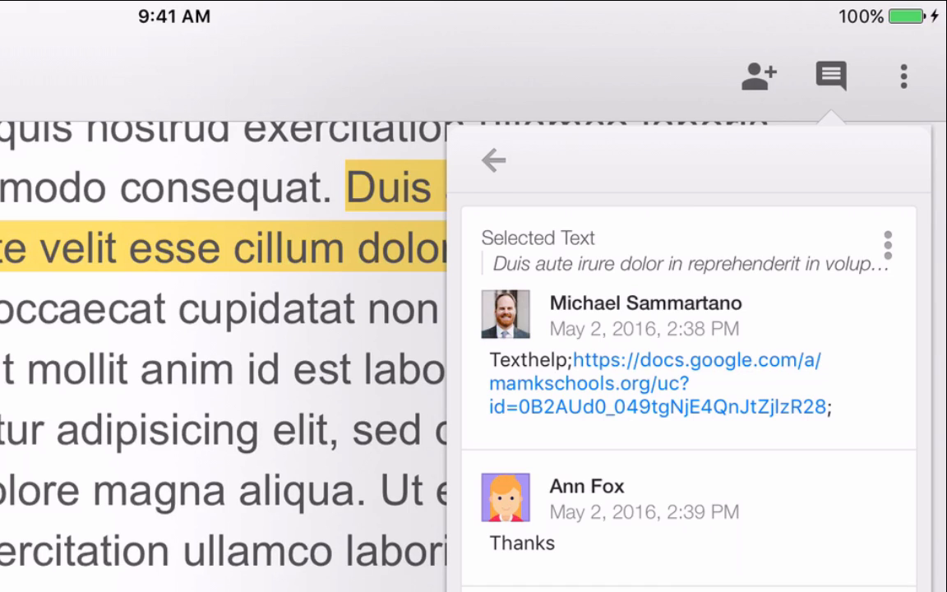
Follow the Texthelp recording link in the comment and choose an app to play it
left_click(697, 360)
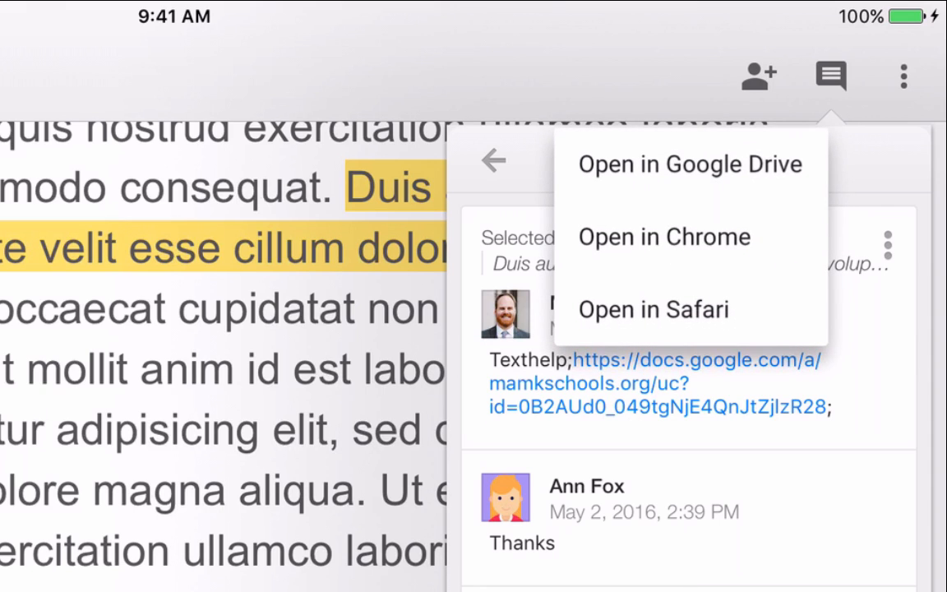
left_click(651, 309)
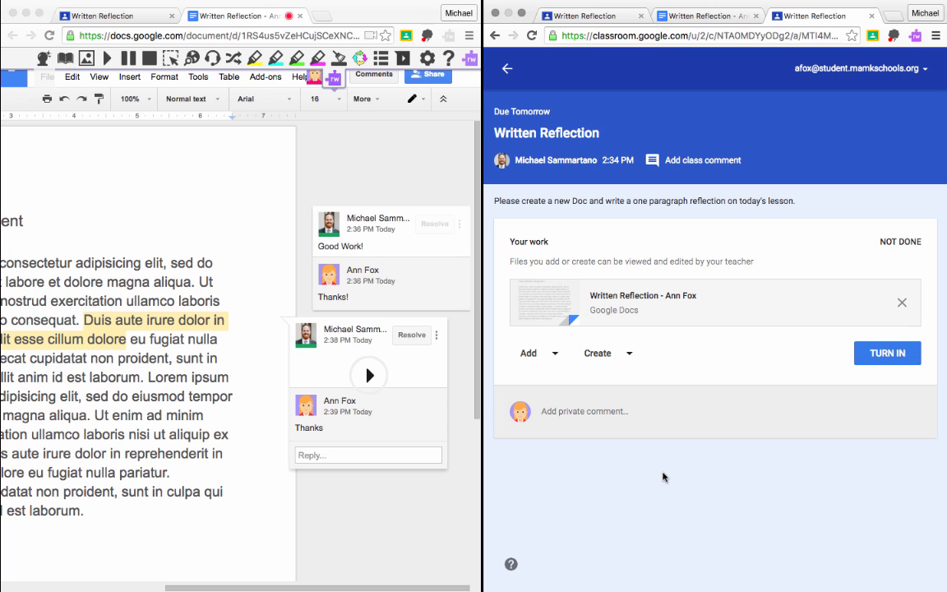
mouse_move(888, 351)
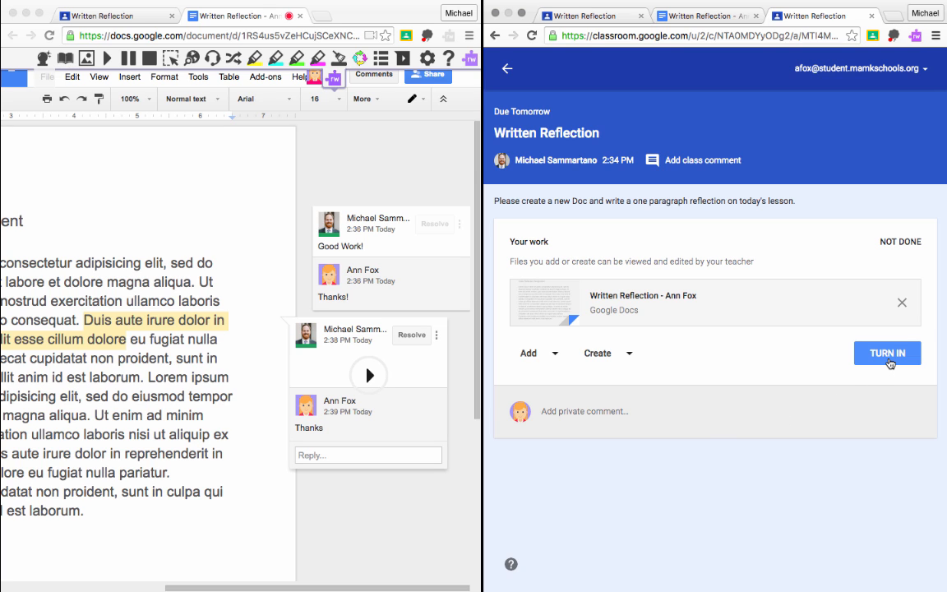
Turn in the Written Reflection Doc and confirm so the assignment is marked done
left_click(887, 352)
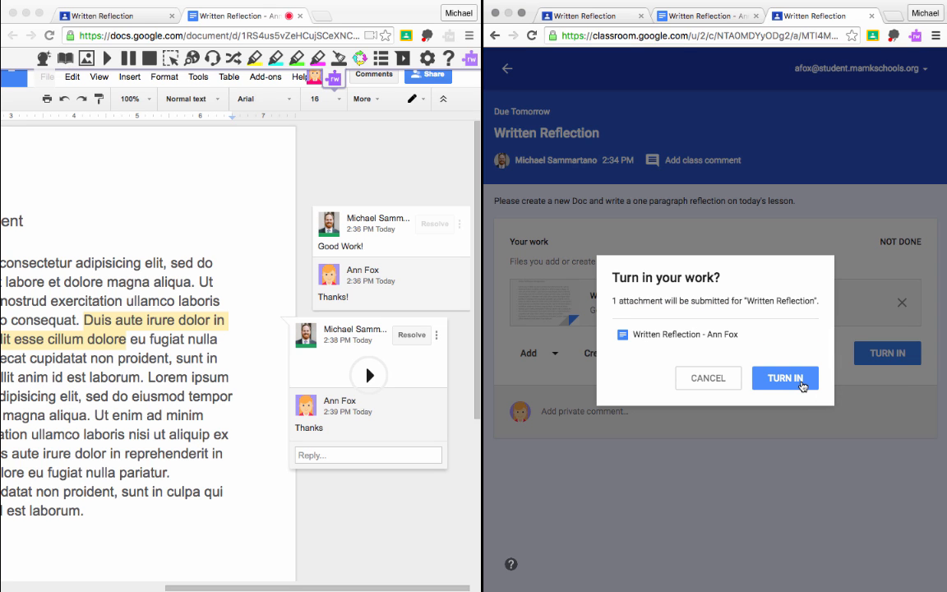
left_click(783, 376)
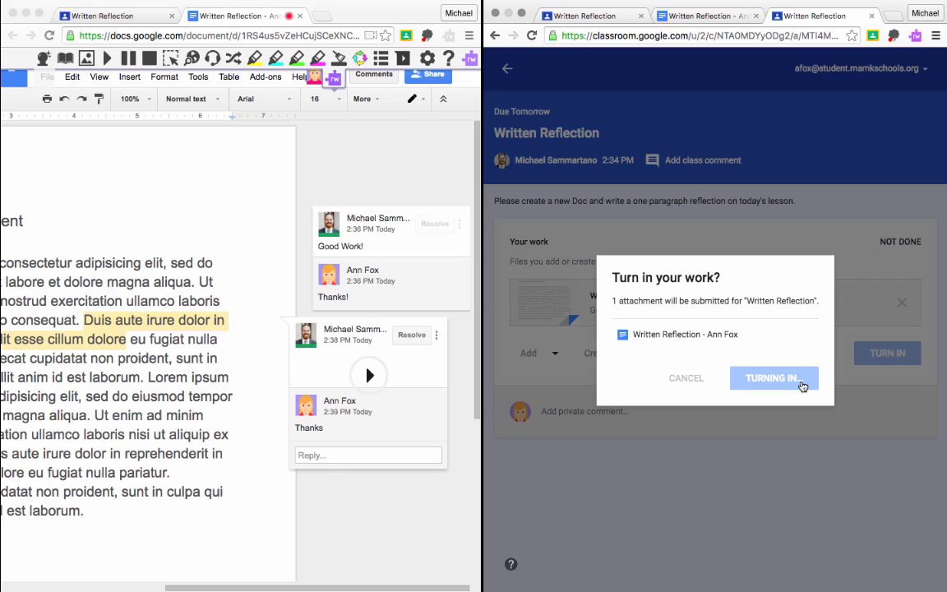
left_click(773, 376)
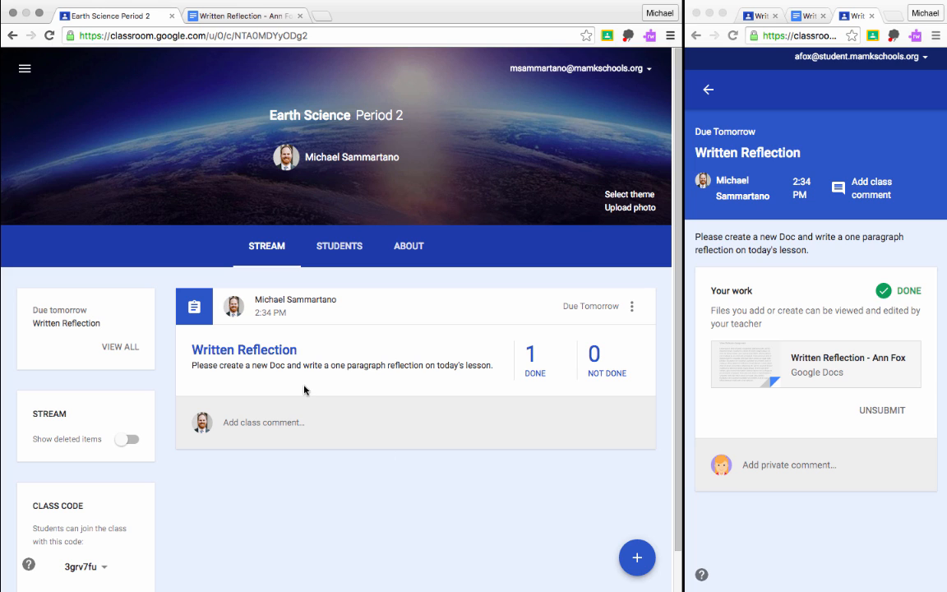
mouse_move(534, 362)
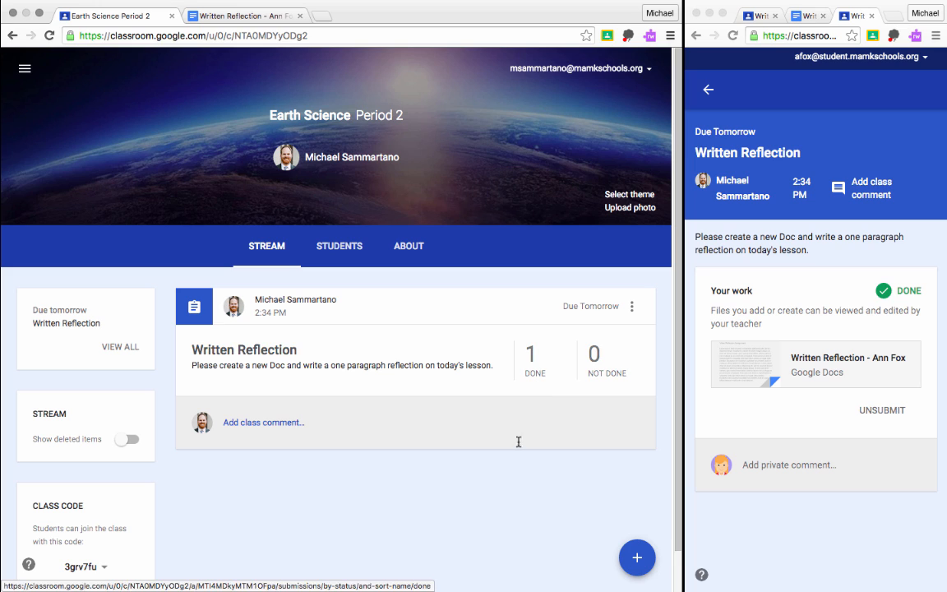
mouse_move(516, 445)
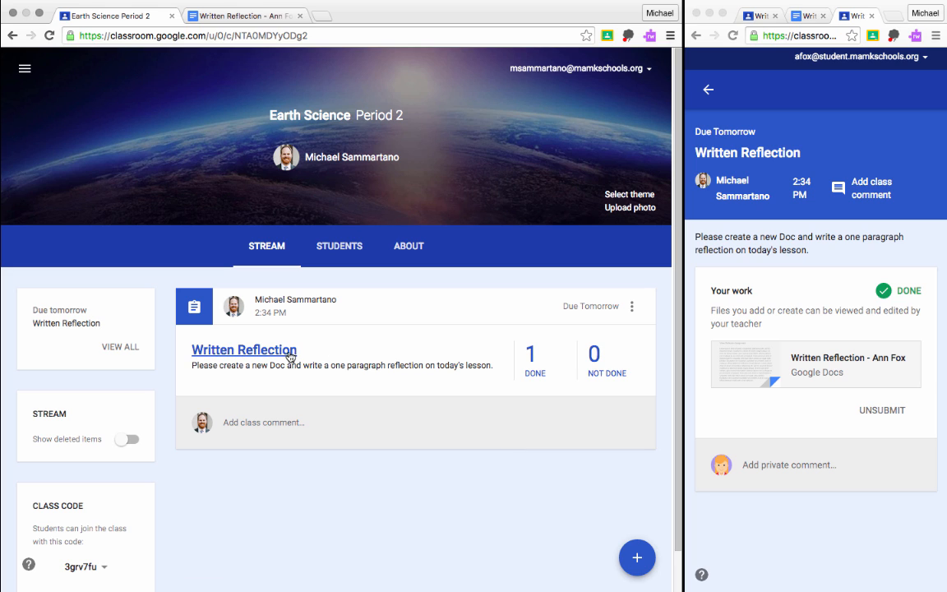
left_click(244, 348)
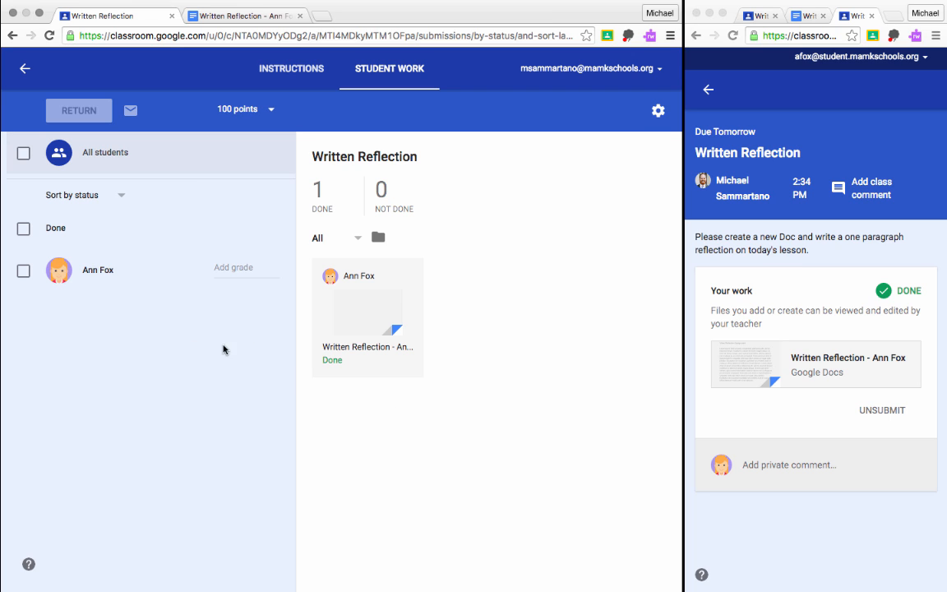
left_click(23, 269)
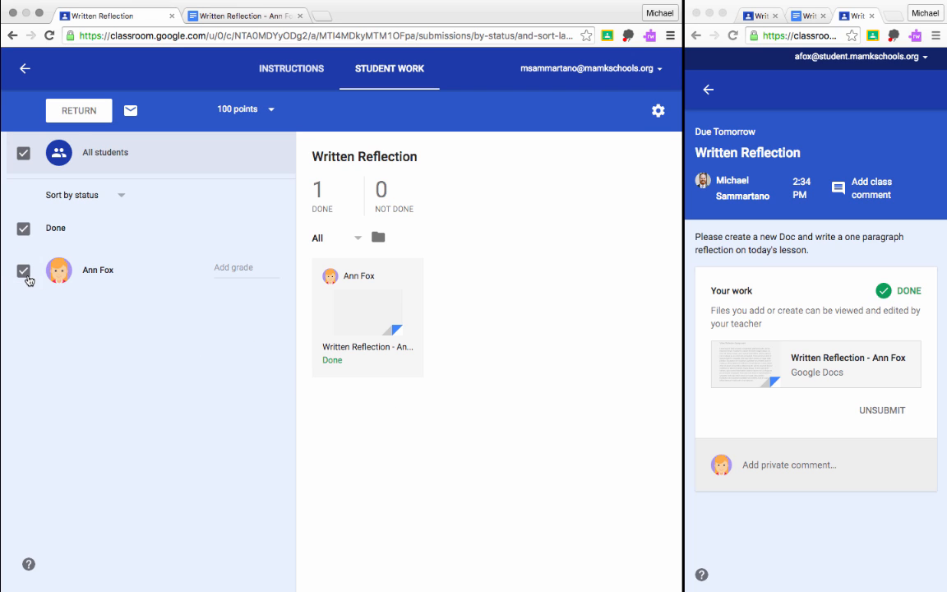
left_click(79, 110)
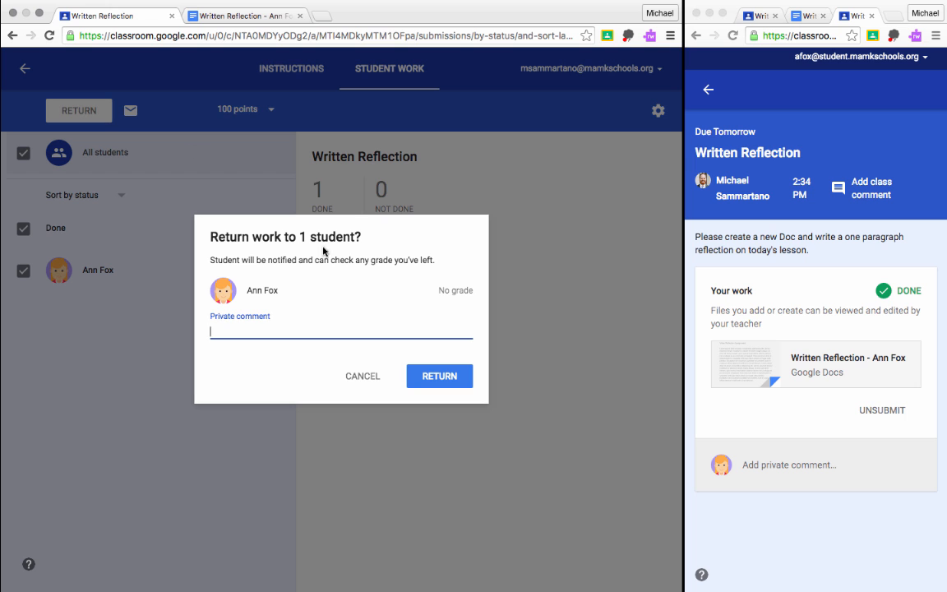
left_click(438, 375)
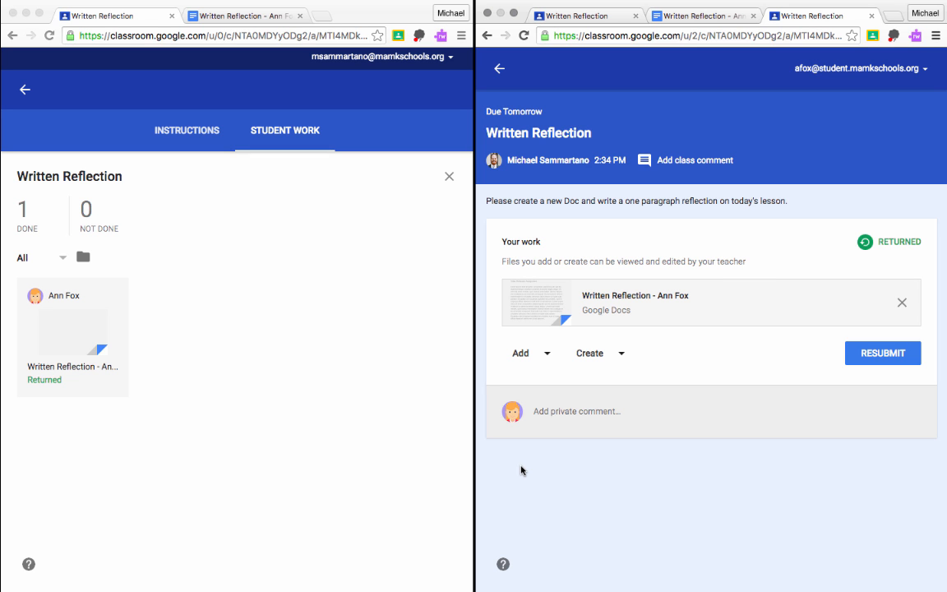
mouse_move(490, 479)
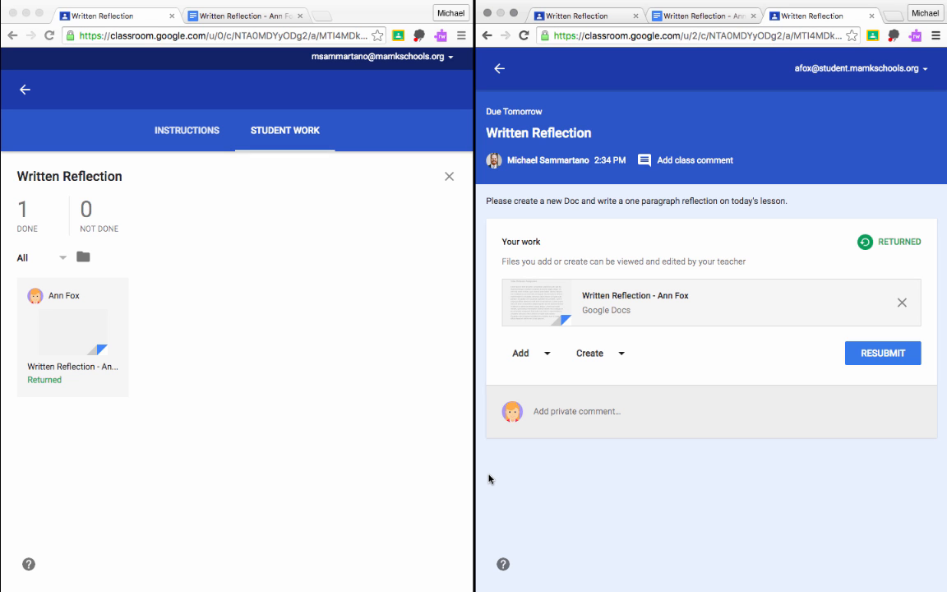